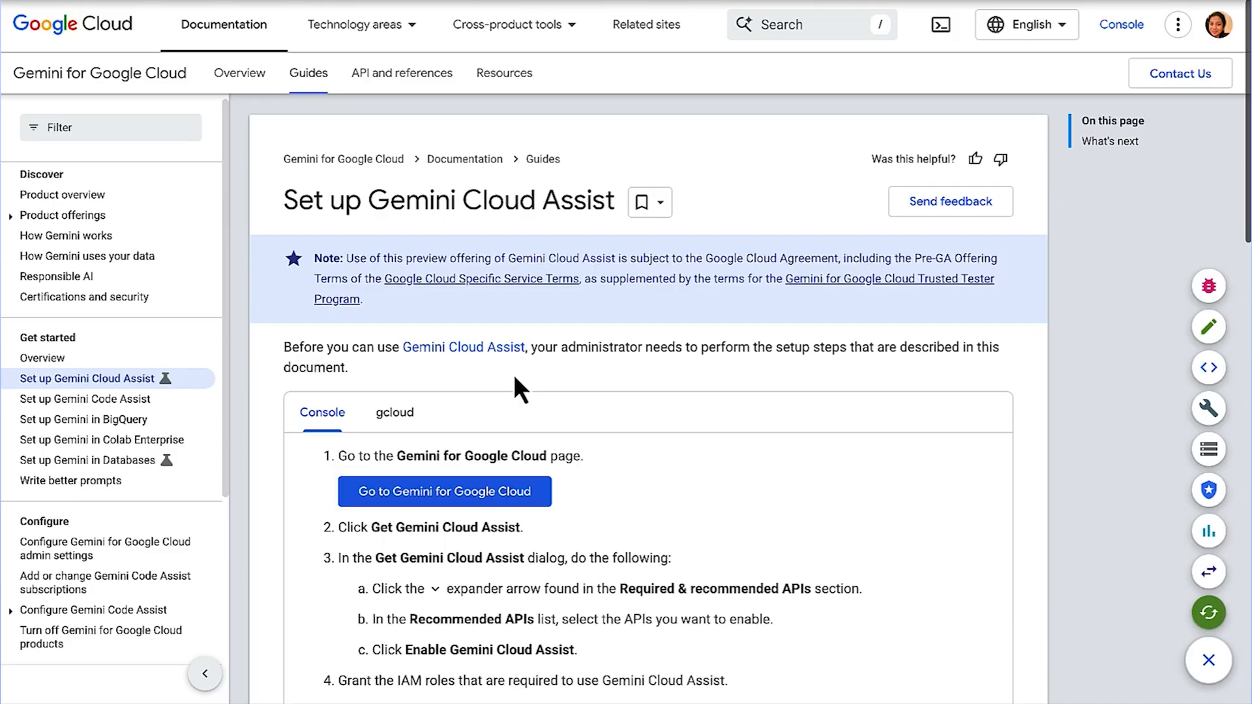
{"action": "mouse_move", "coordinate": [601, 380]}
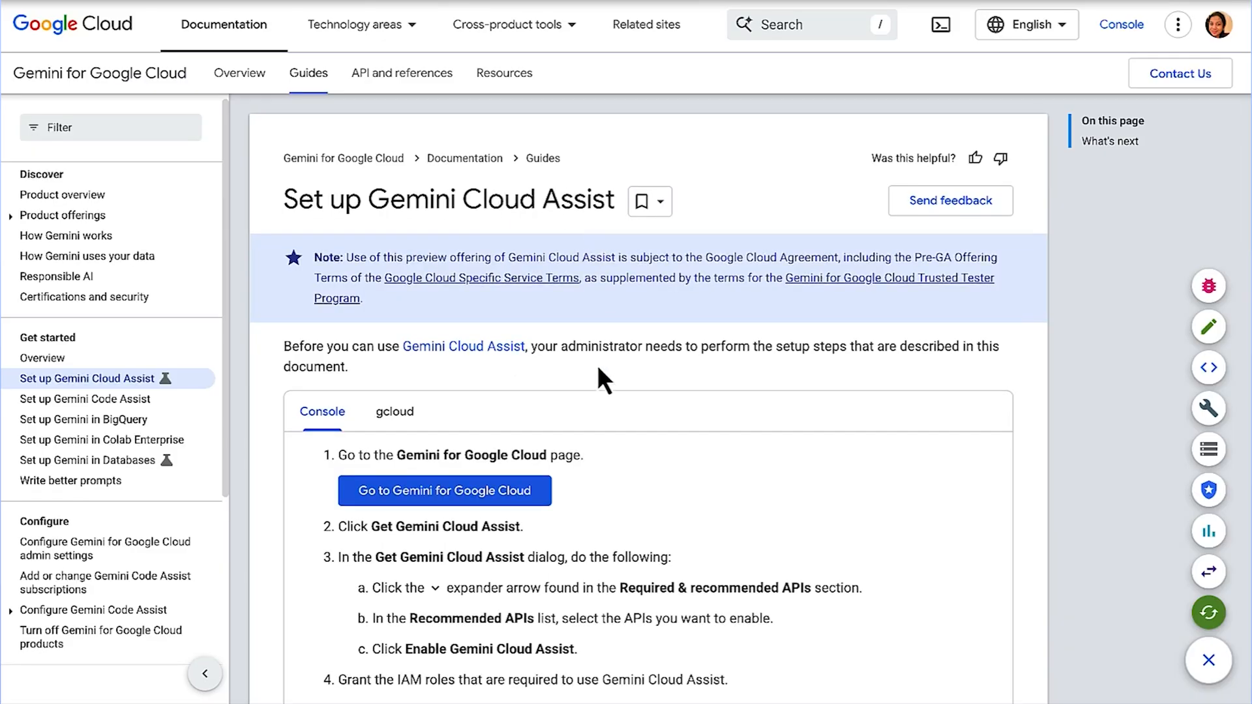
Follow the setup guide's 'Go to Gemini for Google Cloud' link into the console.
{"action": "scroll", "scroll_direction": "down", "scroll_amount": 3}
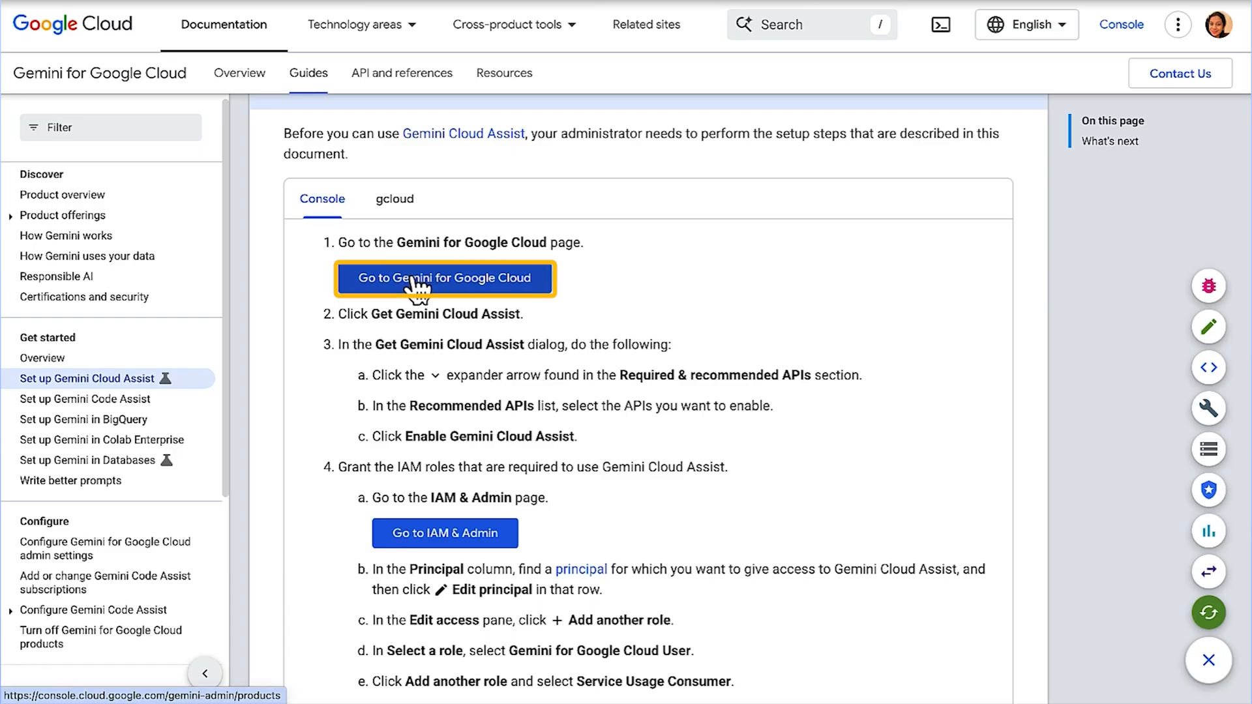
{"action": "mouse_move", "coordinate": [444, 533]}
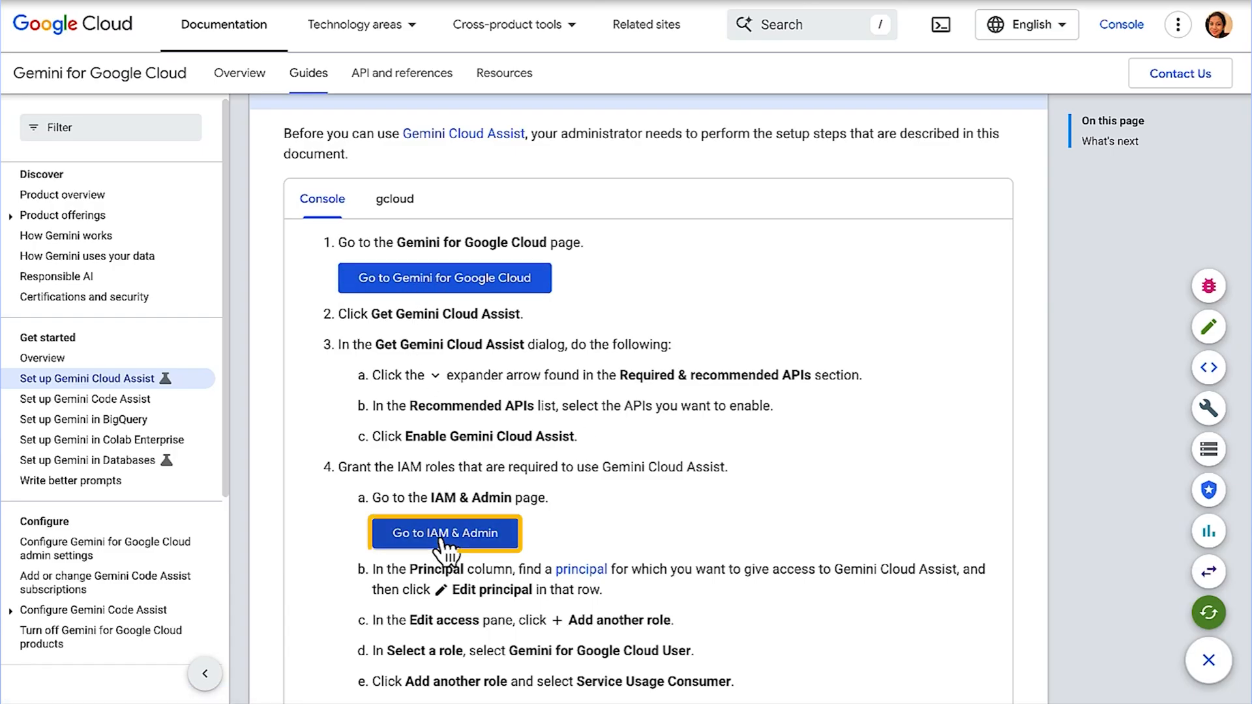
{"action": "mouse_move", "coordinate": [445, 534]}
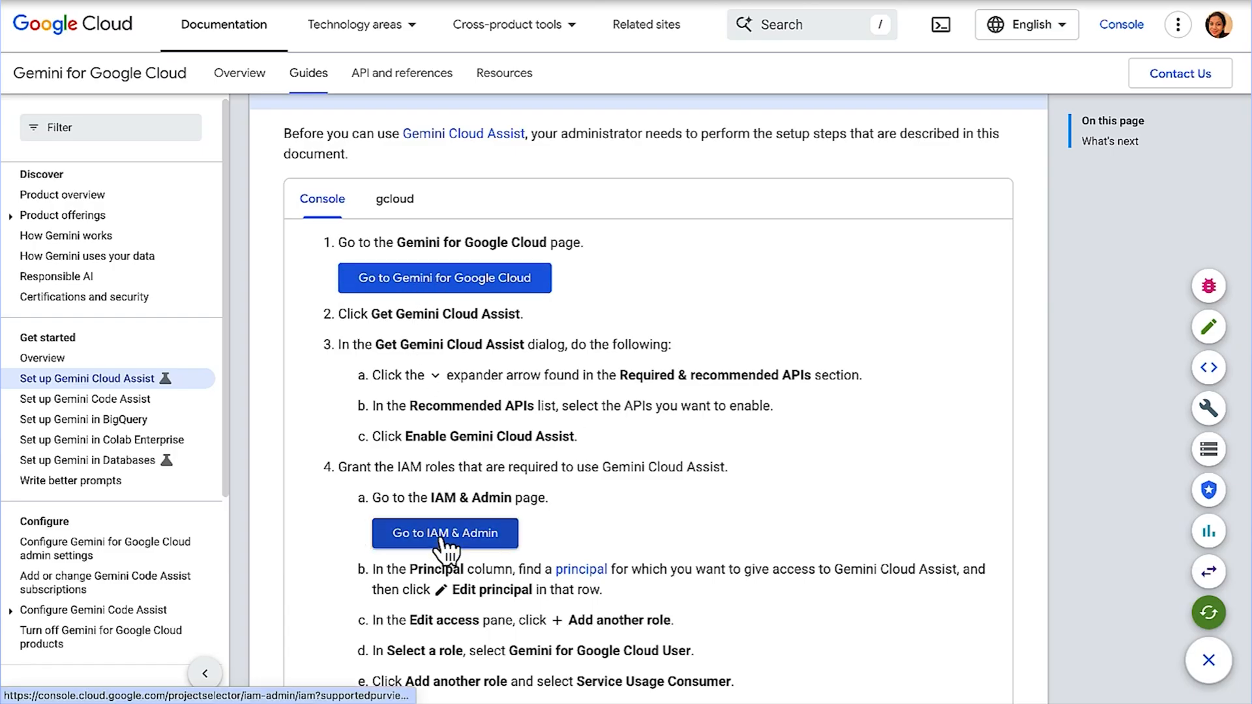
{"action": "left_click", "coordinate": [443, 533]}
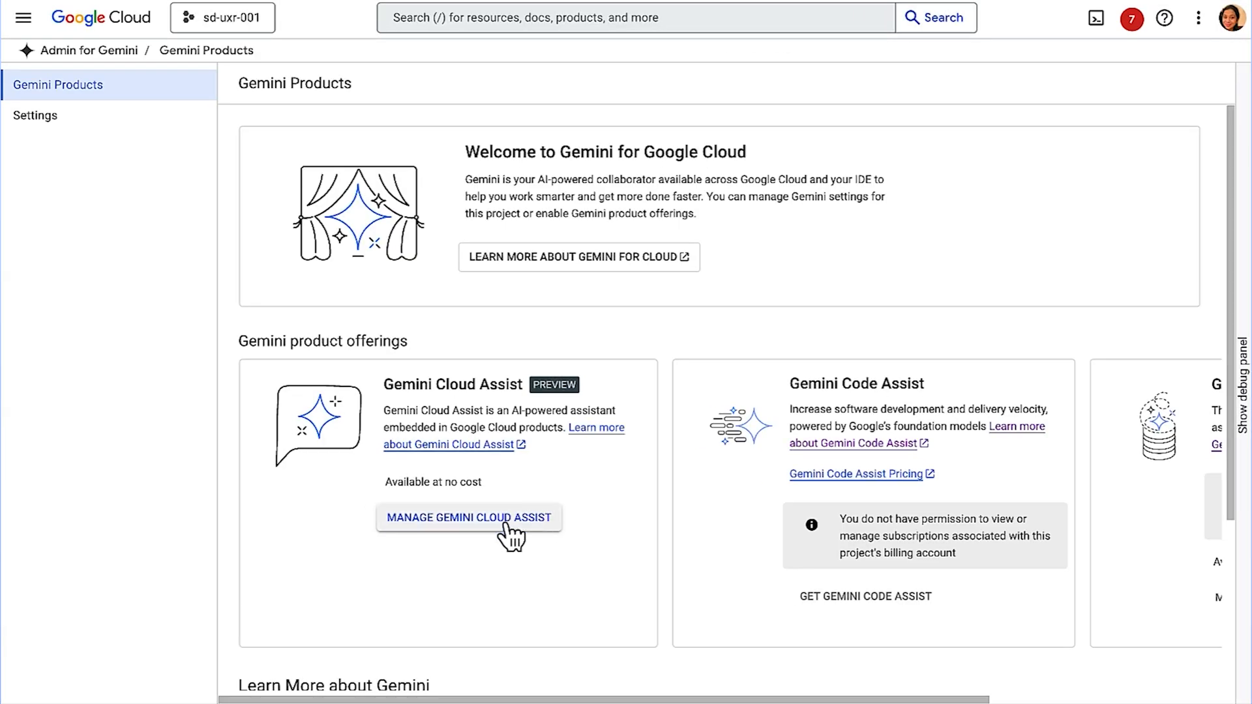
View Manage Gemini Cloud Assist settings listing Gemini for Cloud API and five recommended APIs enabled.
{"action": "left_click", "coordinate": [468, 518]}
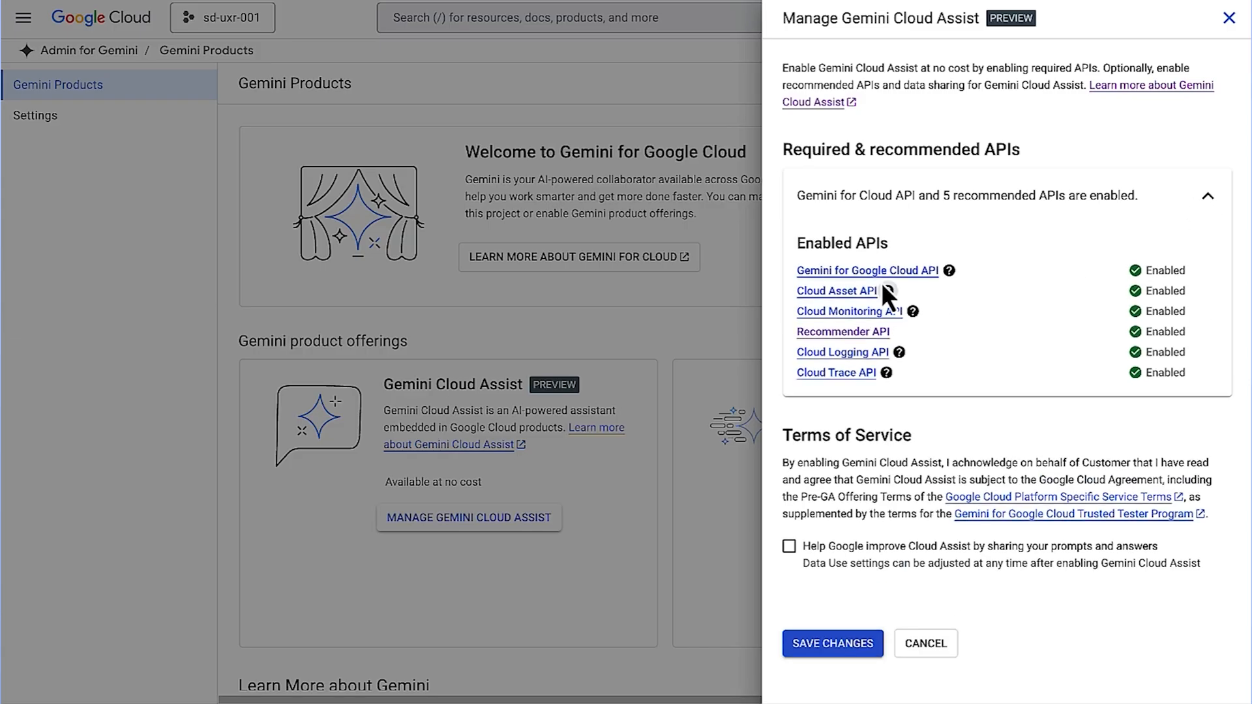
{"action": "mouse_move", "coordinate": [1031, 367]}
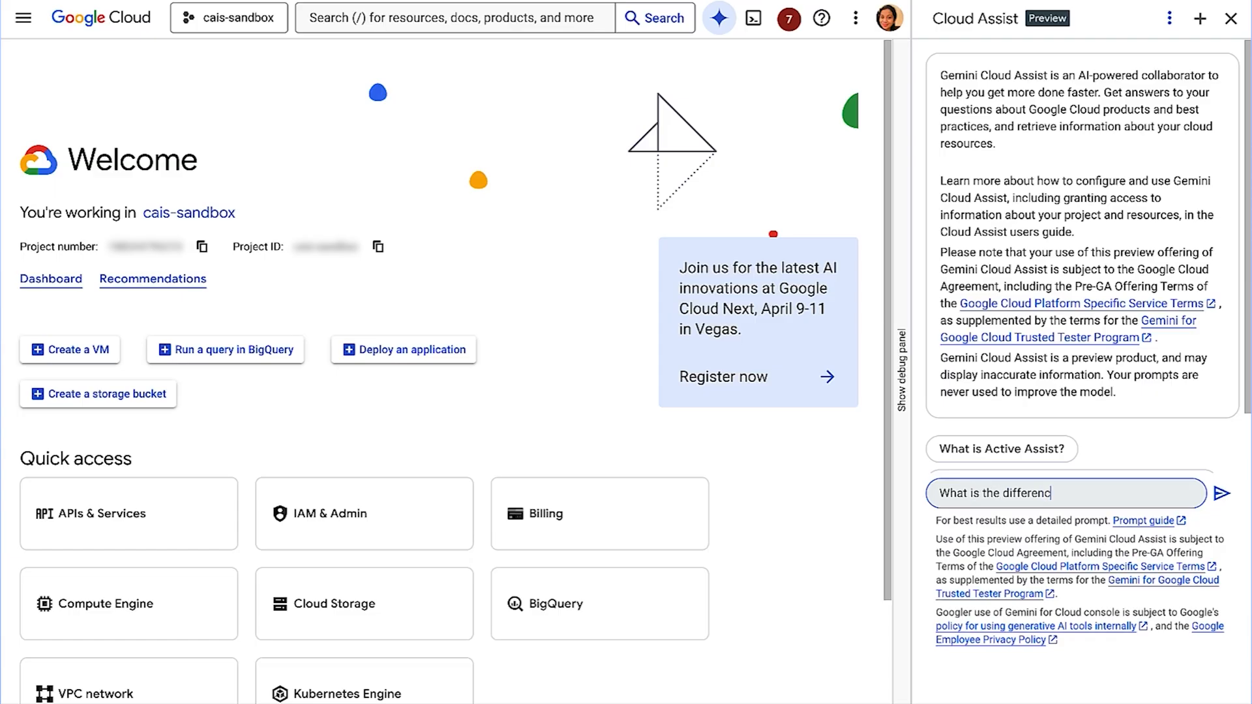
Send the Cloud SQL vs Cloud Spanner question, highlight 'globally distributed', and begin 'How many VM'.
{"action": "type", "text": "between Cloud SQL and Cloud Spanner"}
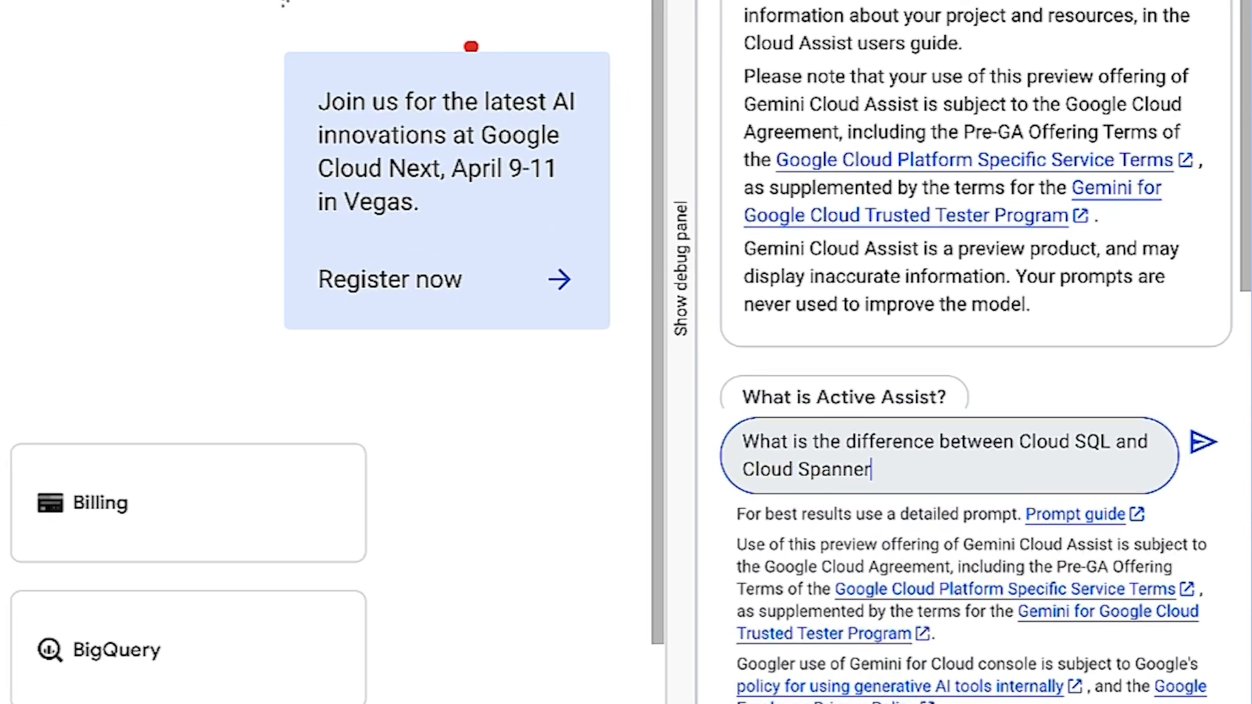
{"action": "left_click", "coordinate": [1204, 442]}
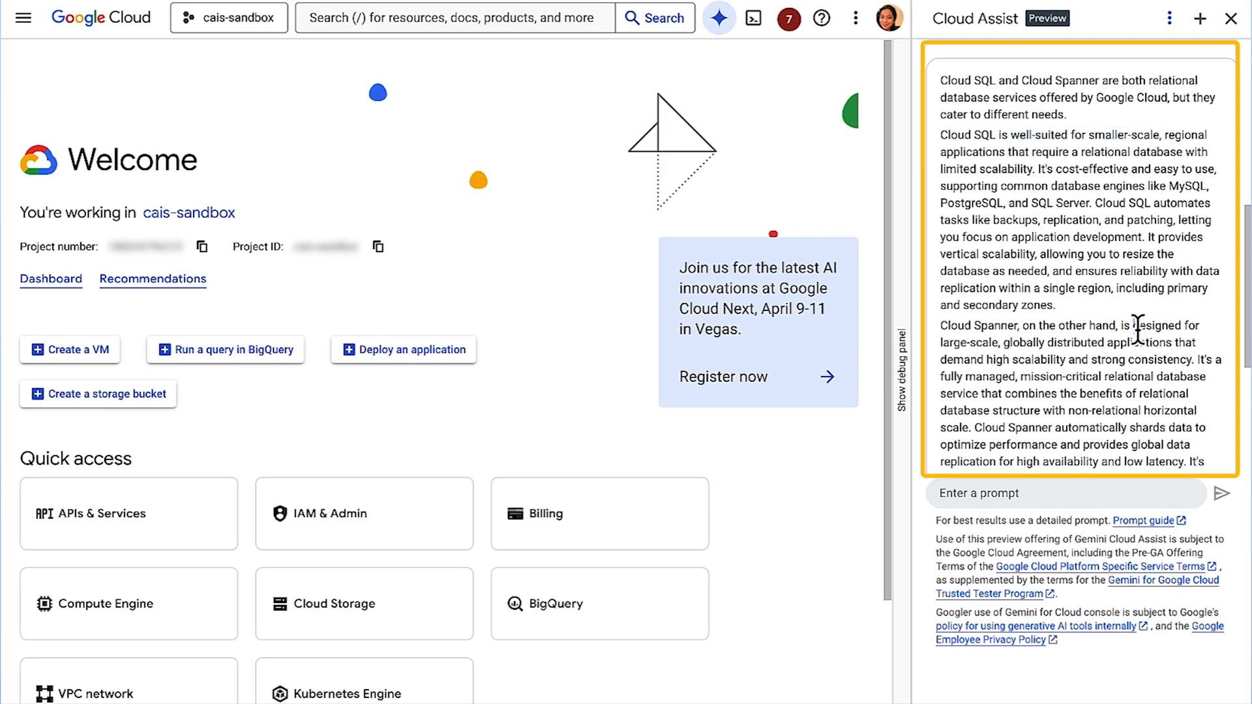
{"action": "double_click", "coordinate": [1052, 343]}
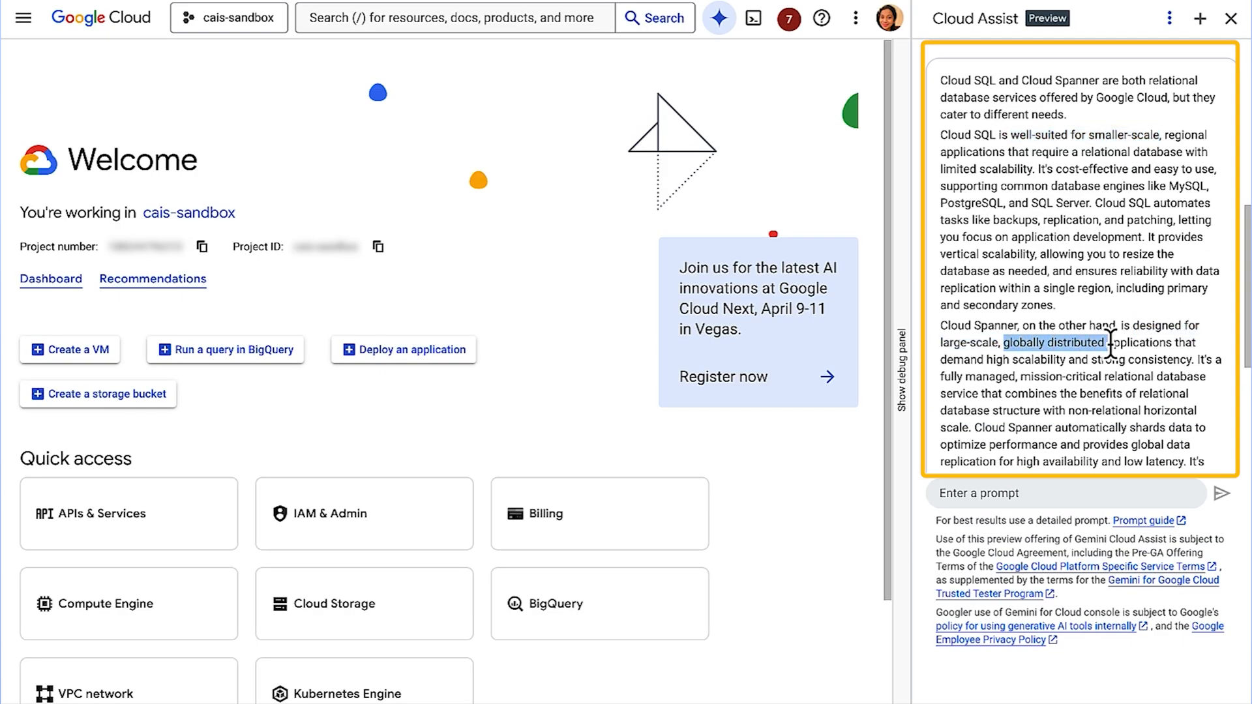
{"action": "type", "text": "How many VM"}
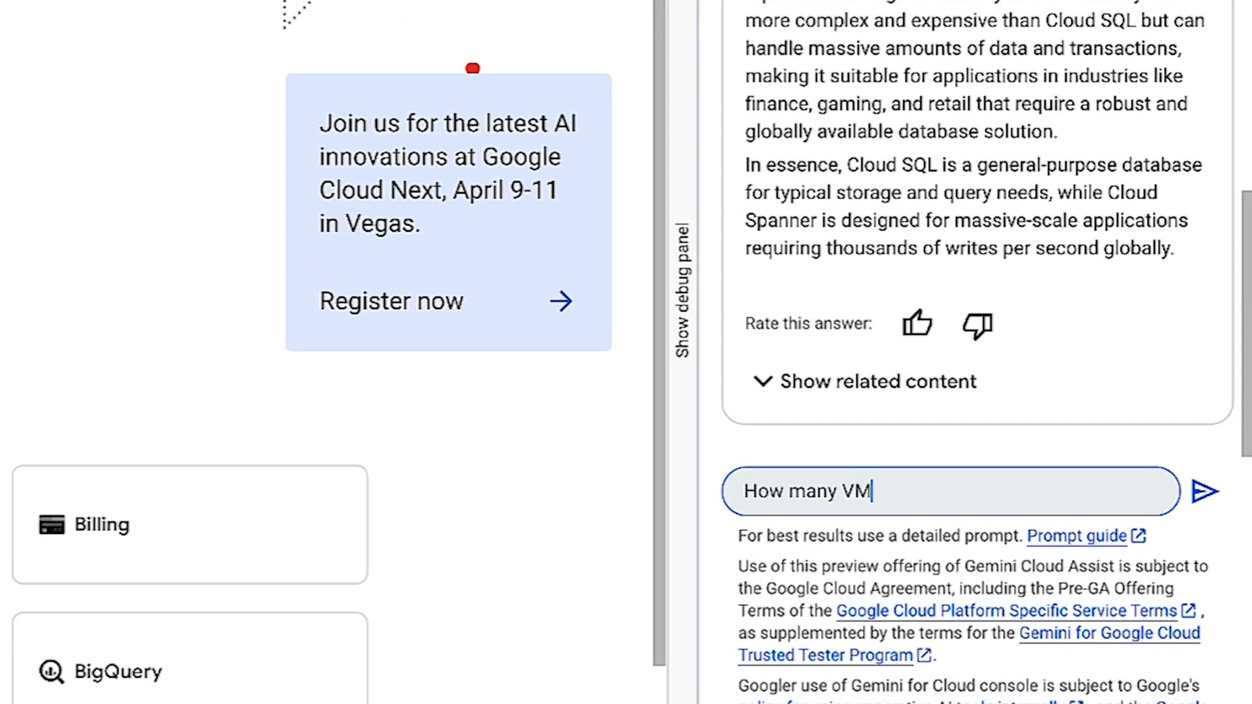
Ask 'How many VMs are there in my project' and get the answer of 28 with its query.
{"action": "type", "text": "s are there in my p"}
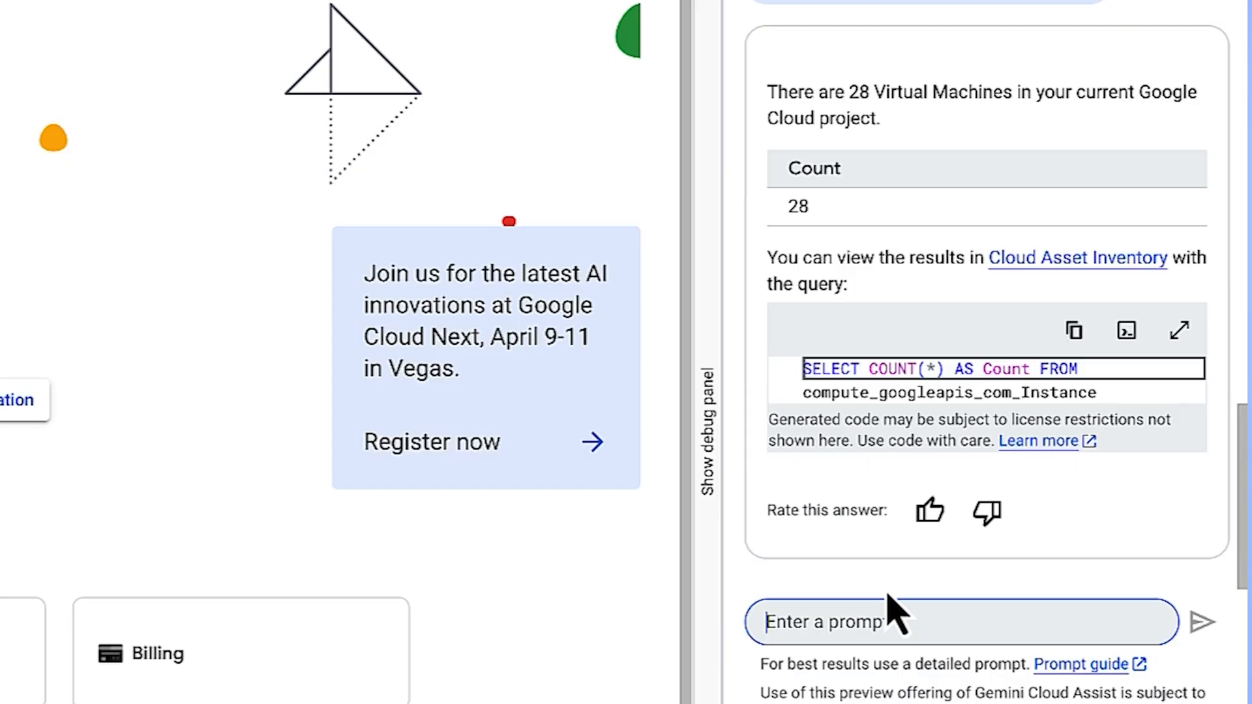
Ask 'How can I save money on compute engine?' and follow the Shut down Idle VM recommendation.
{"action": "type", "text": "How can I save money"}
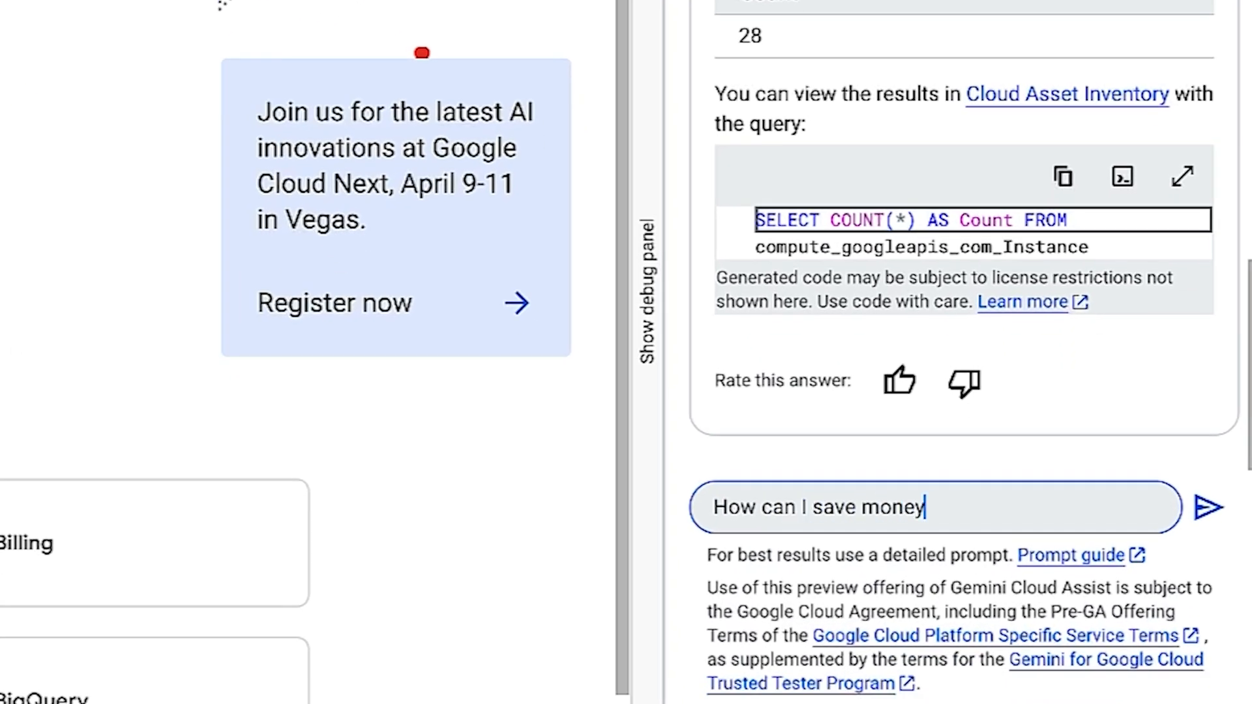
{"action": "type", "text": "on compute engine?"}
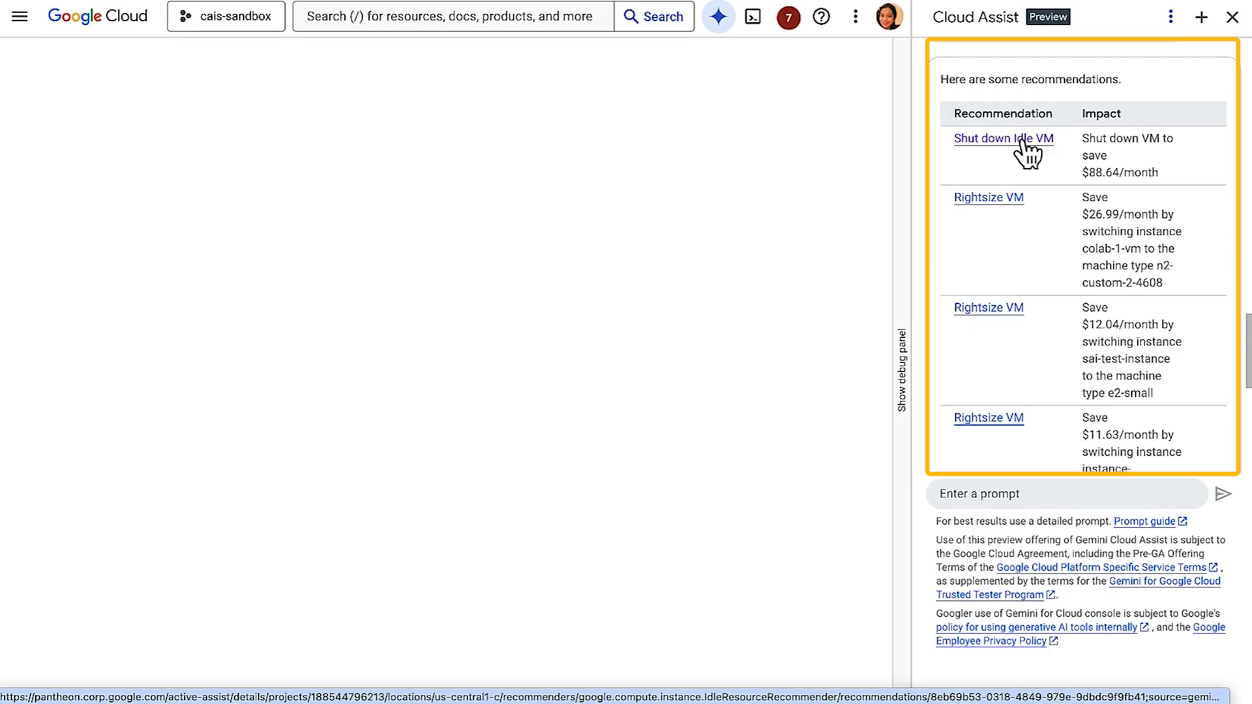
{"action": "left_click", "coordinate": [1004, 139]}
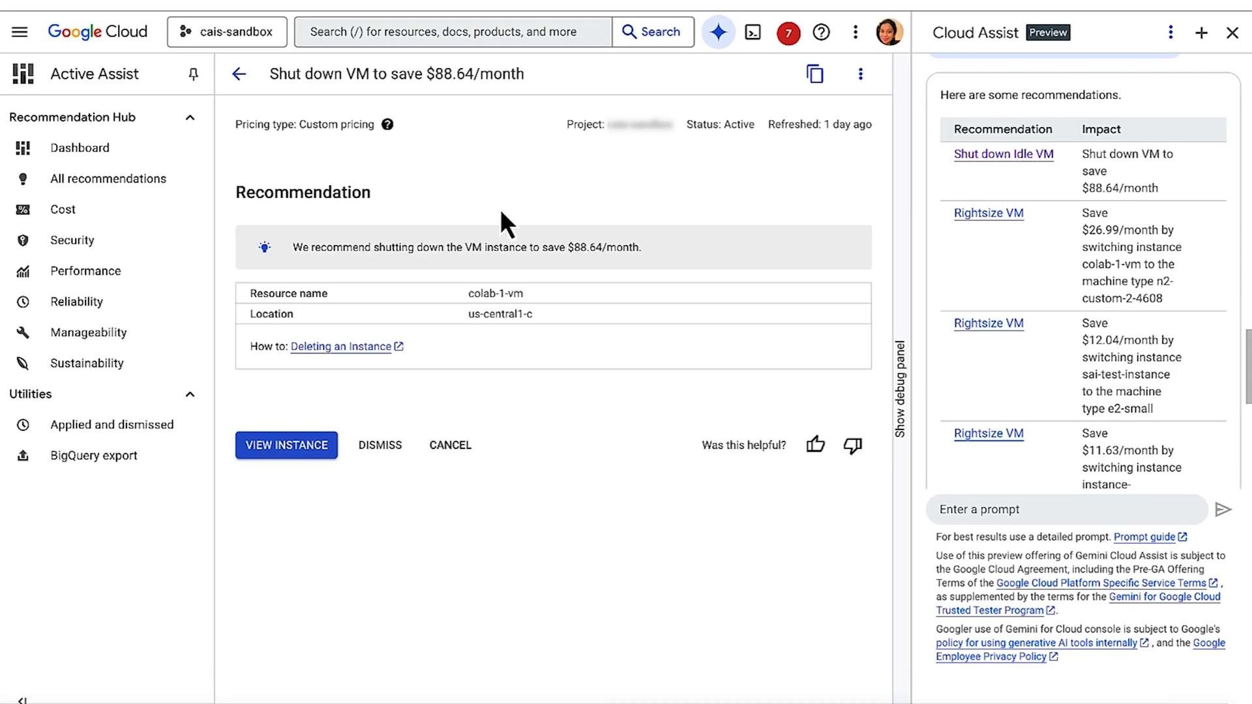
{"action": "mouse_move", "coordinate": [72, 241]}
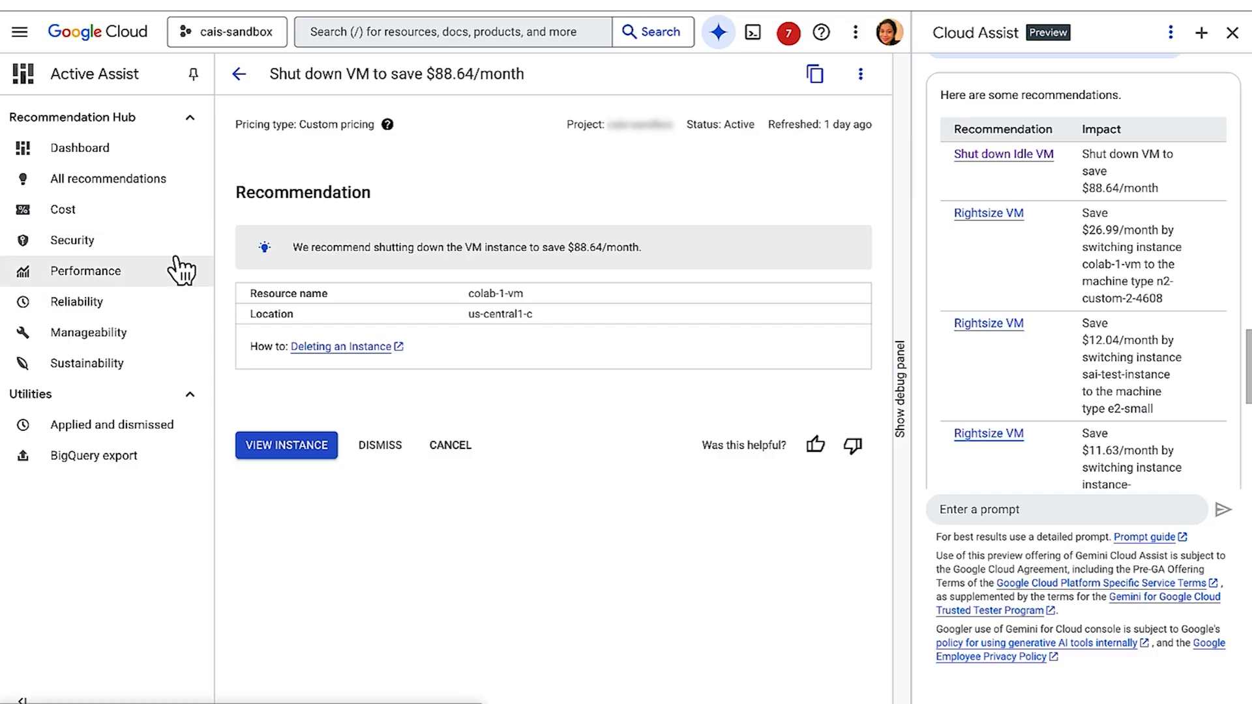
{"action": "mouse_move", "coordinate": [195, 215]}
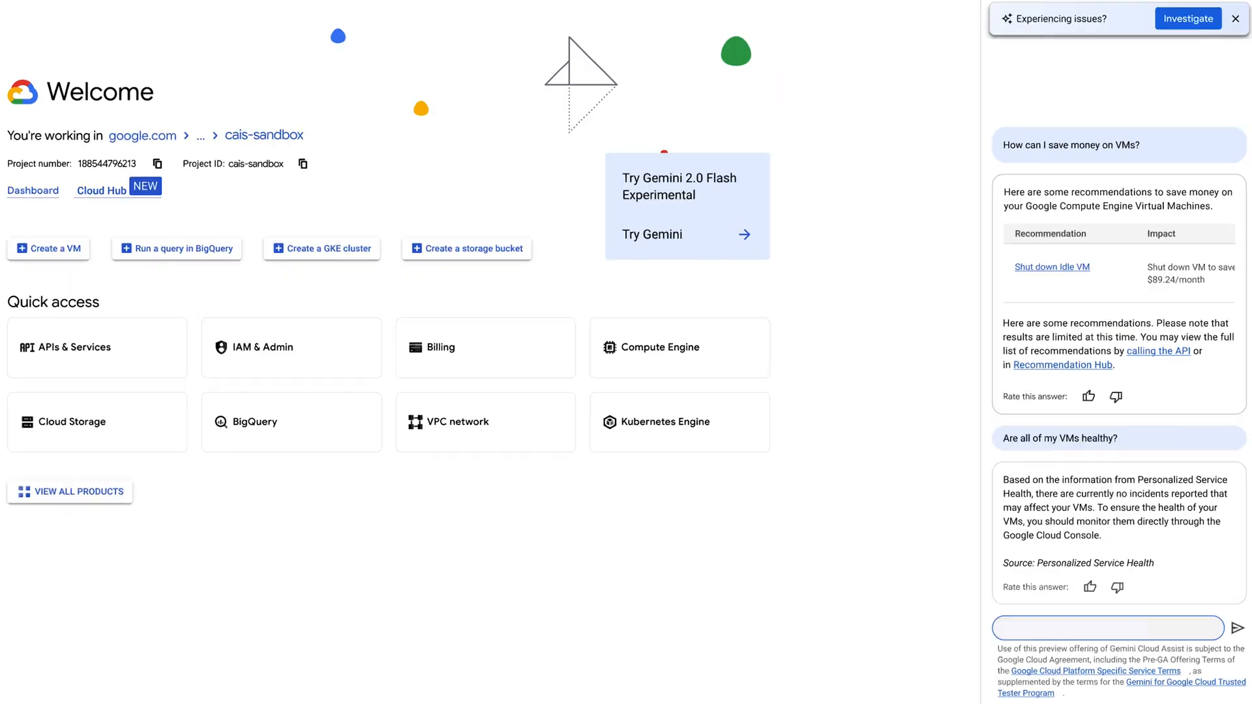
Send 'What are my three largest buckets' and get the size table with its SQL query.
{"action": "type", "text": "What are my three largest bu"}
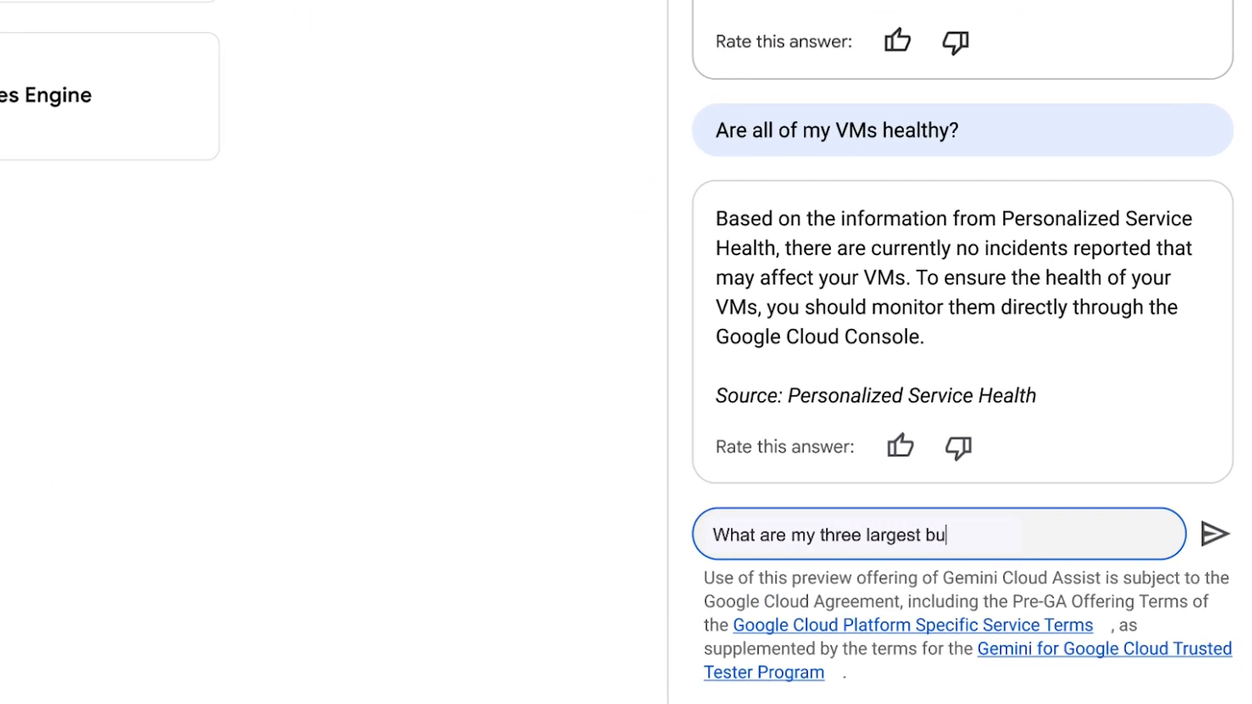
{"action": "left_click", "coordinate": [1212, 534]}
{"action": "type", "text": "Show me the regional distribution of my buckets"}
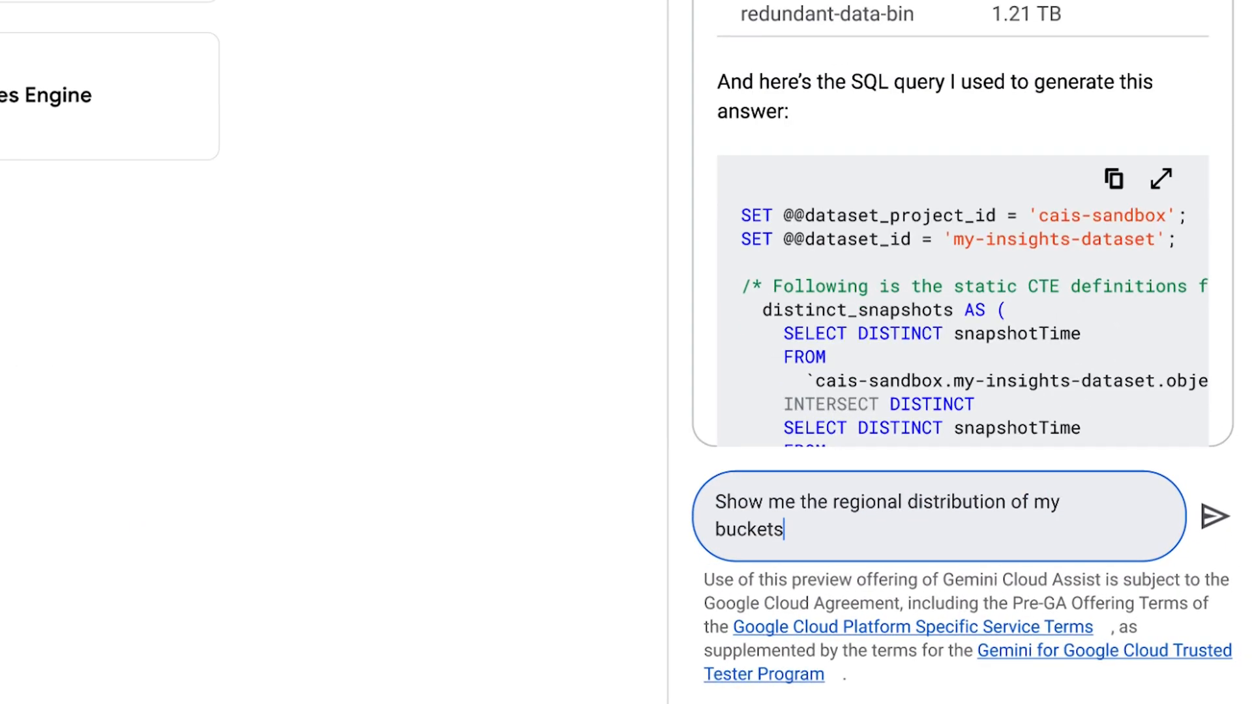
Send 'Show me the regional distribution of my buckets' and get a per-location count with GROUP BY location.
{"action": "left_click", "coordinate": [1214, 515]}
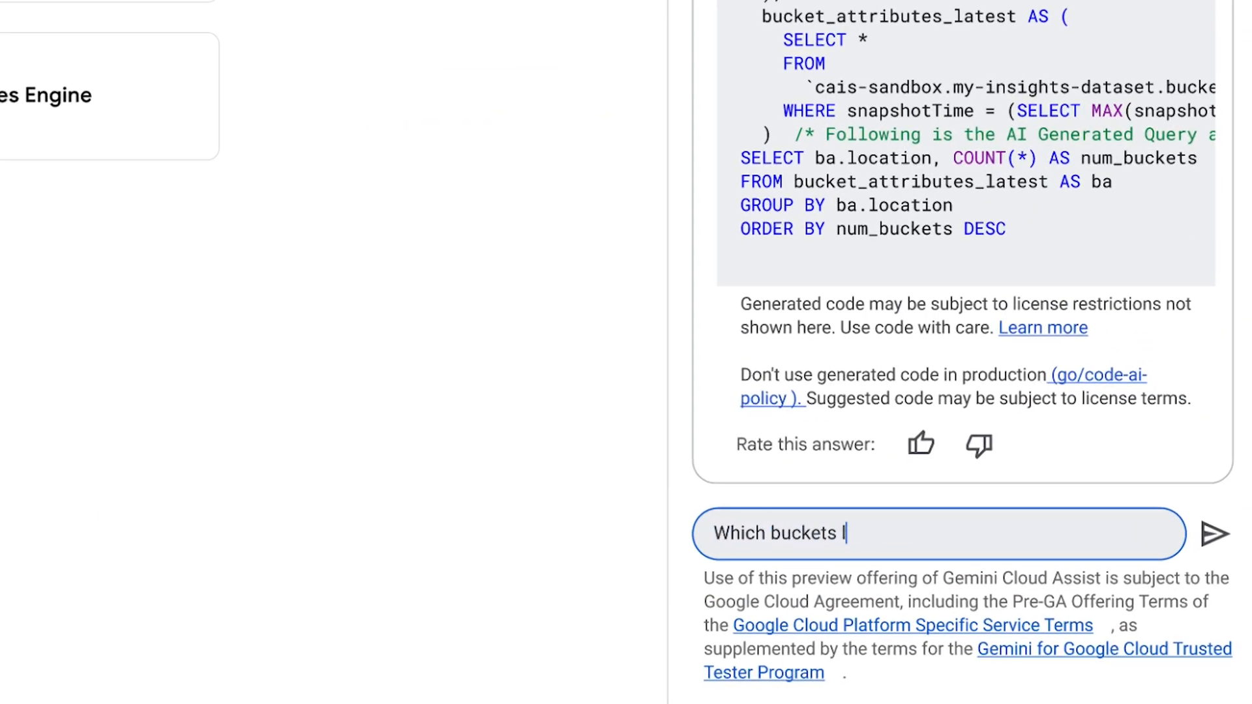
Ask for buckets outside us-east1 containing 'dcm' files, then follow up 'Of those, can you exclude buckets with…'.
{"action": "type", "text": "located outside of us-east1 con"}
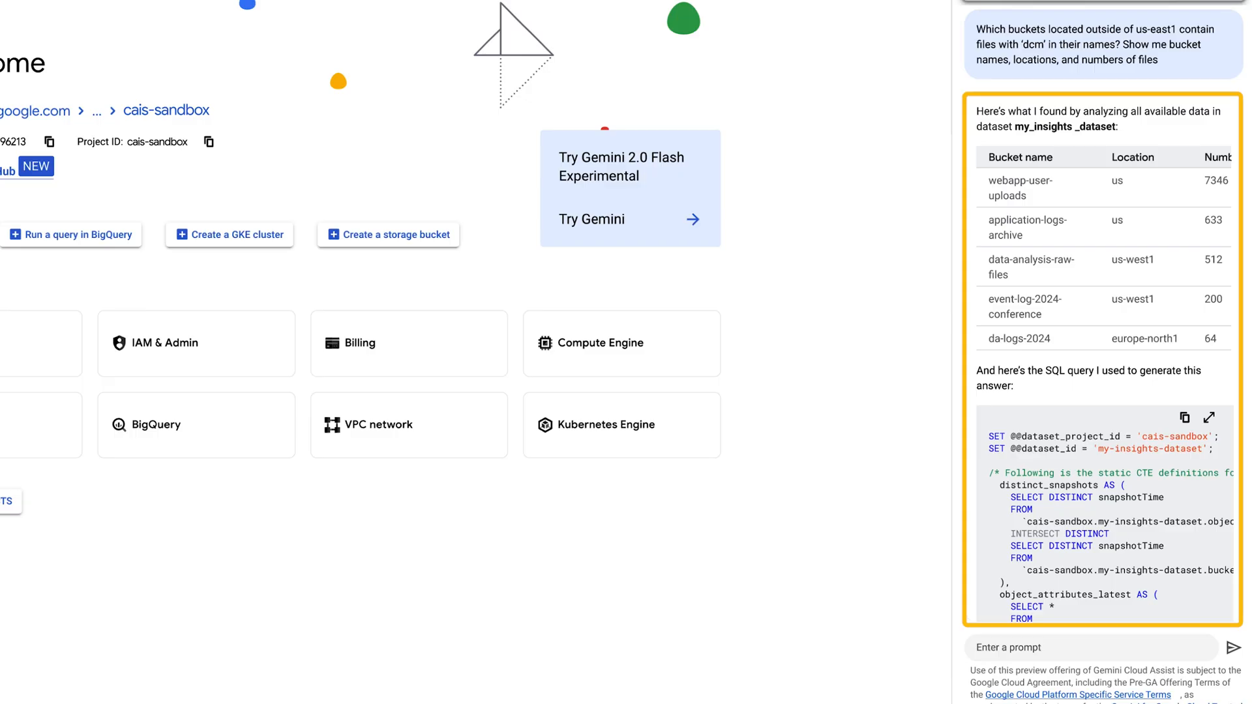
{"action": "left_click", "coordinate": [1091, 649]}
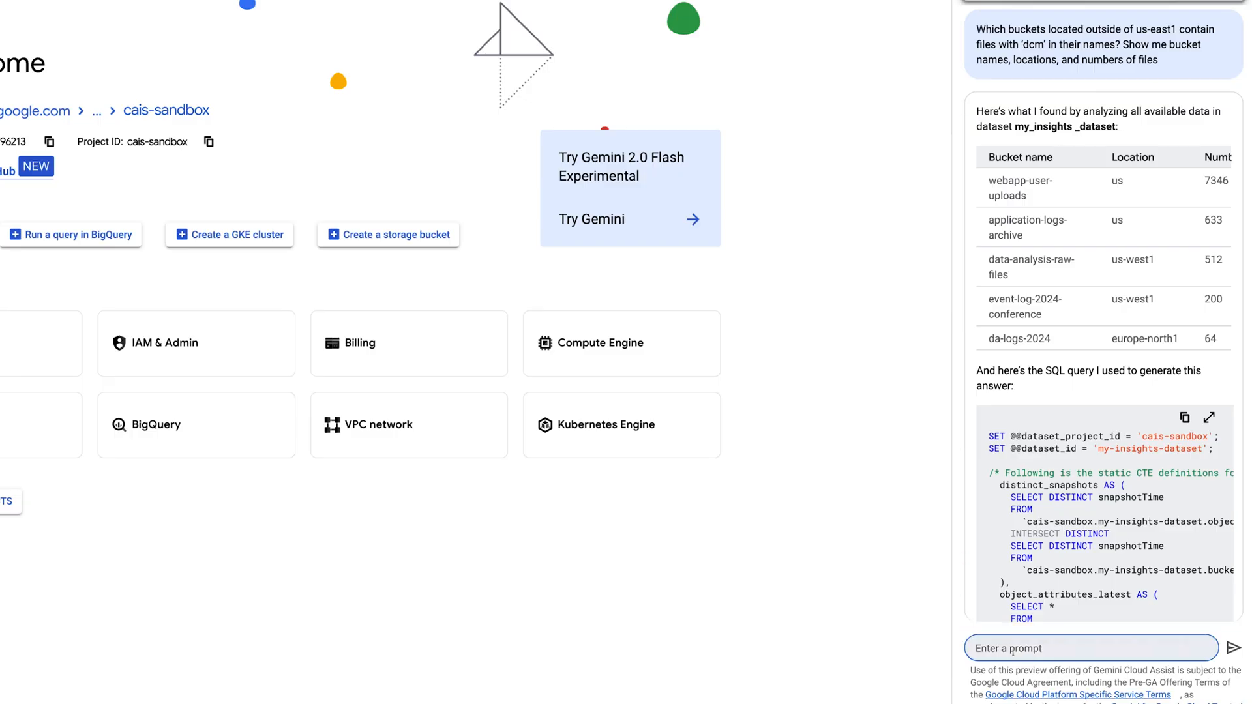
{"action": "type", "text": "Of those, can you exclude buckets with"}
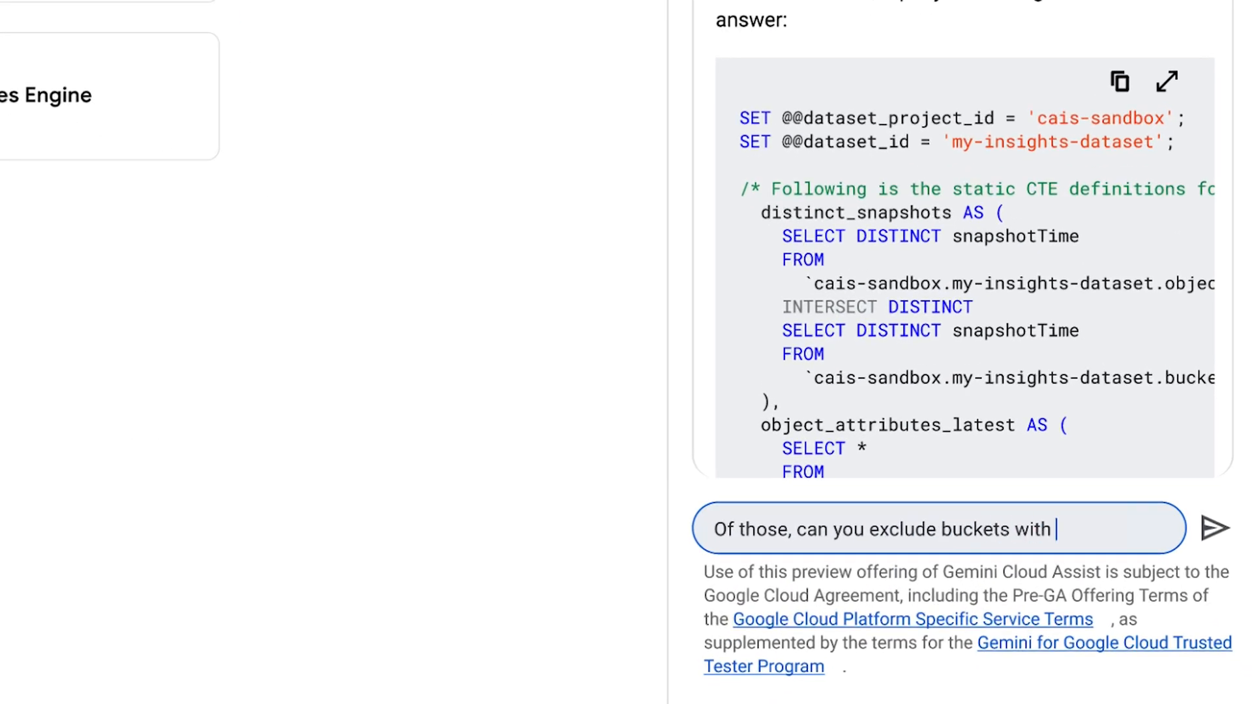
{"action": "left_click", "coordinate": [1214, 528]}
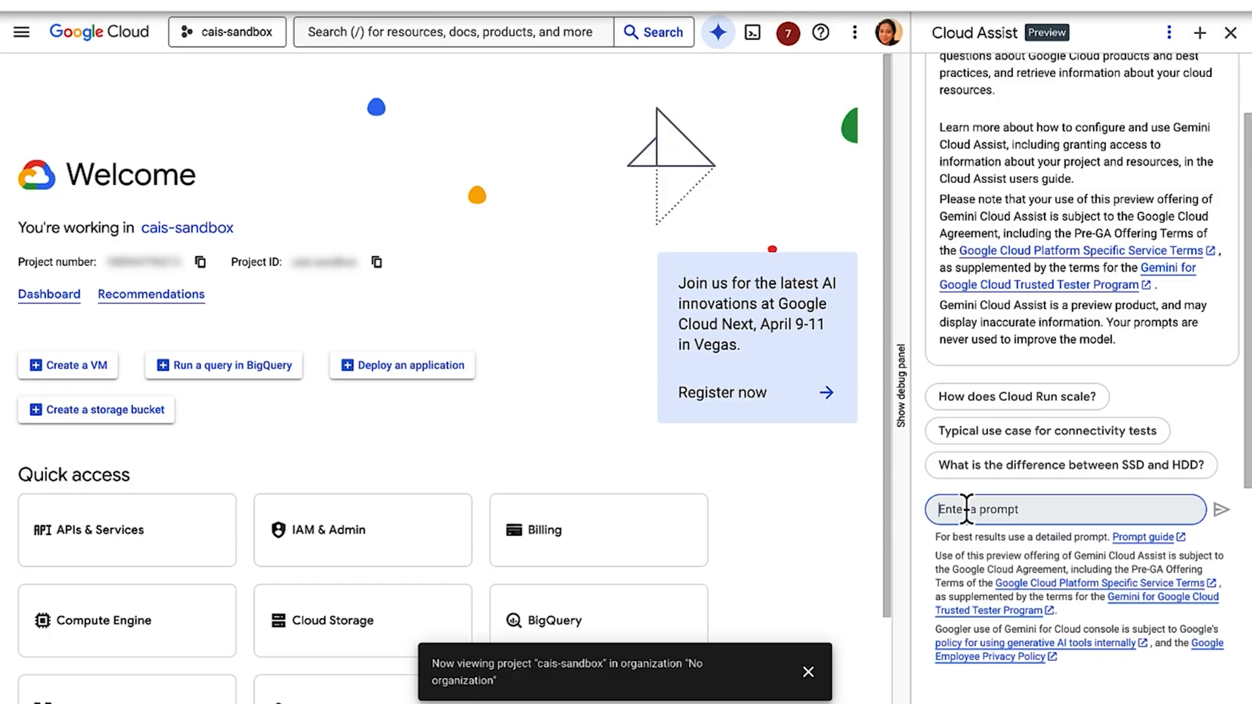
Send 'Show me top 10 VMs with highest network traffic' and get a traffic metrics chart.
{"action": "type", "text": "Show me top 10 VMs"}
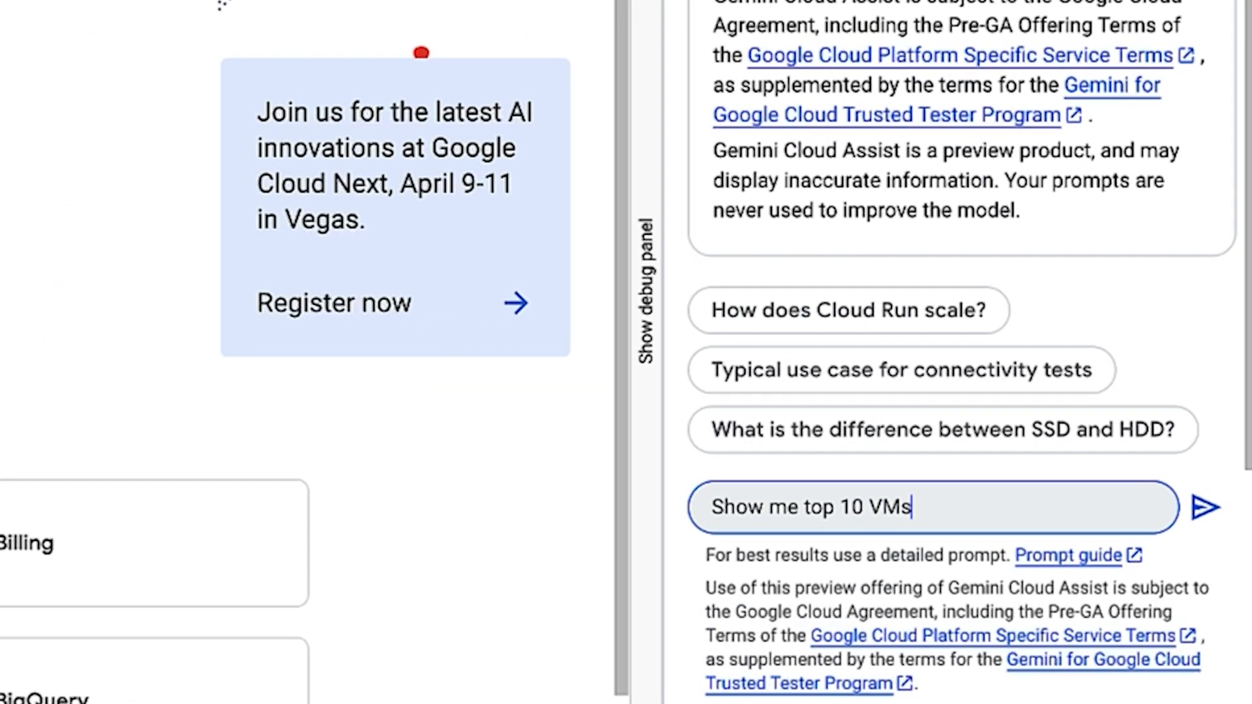
{"action": "type", "text": "with highest network traffi"}
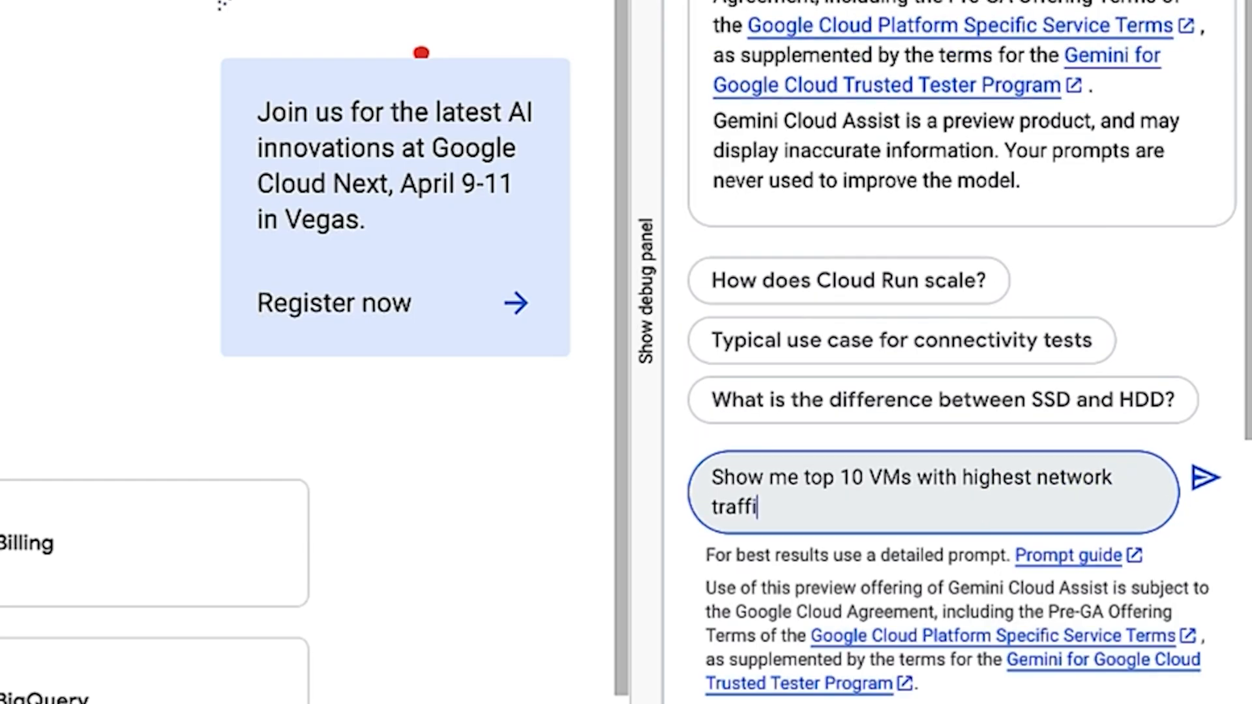
{"action": "left_click", "coordinate": [1208, 477]}
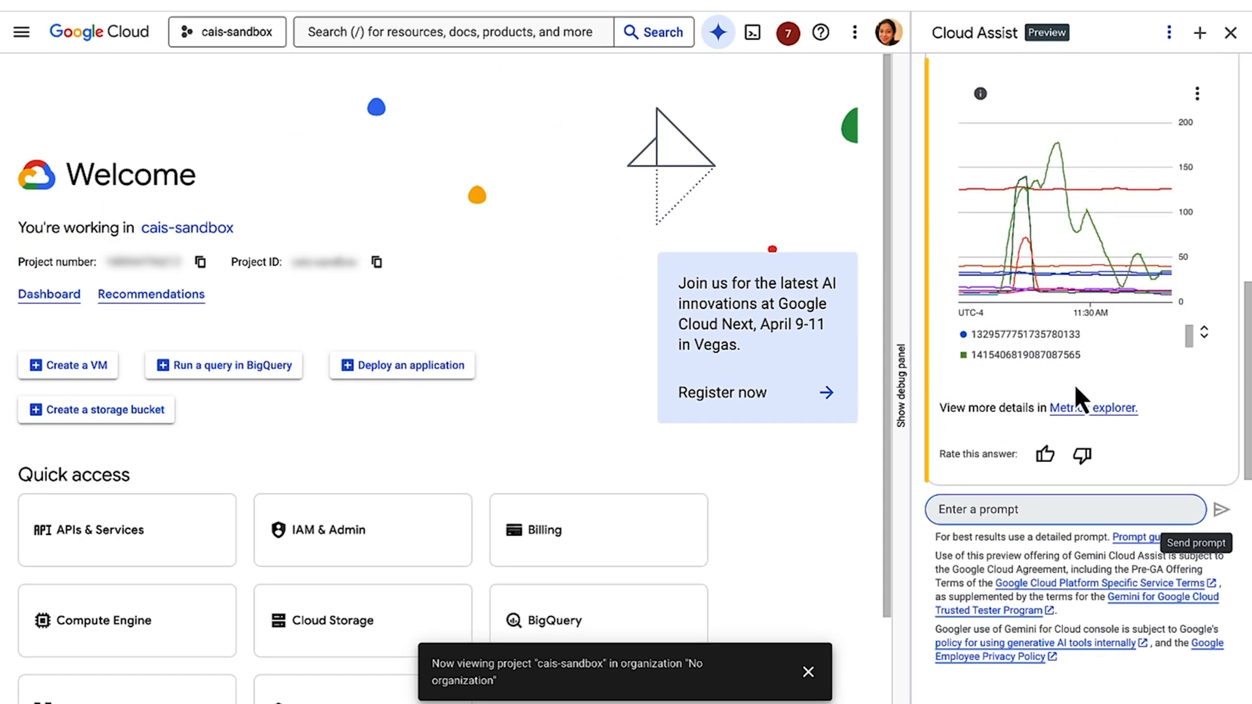
Send 'Which tool can i use to analyze' the VMs' network traffic to Cloud Assist.
{"action": "type", "text": "Which too"}
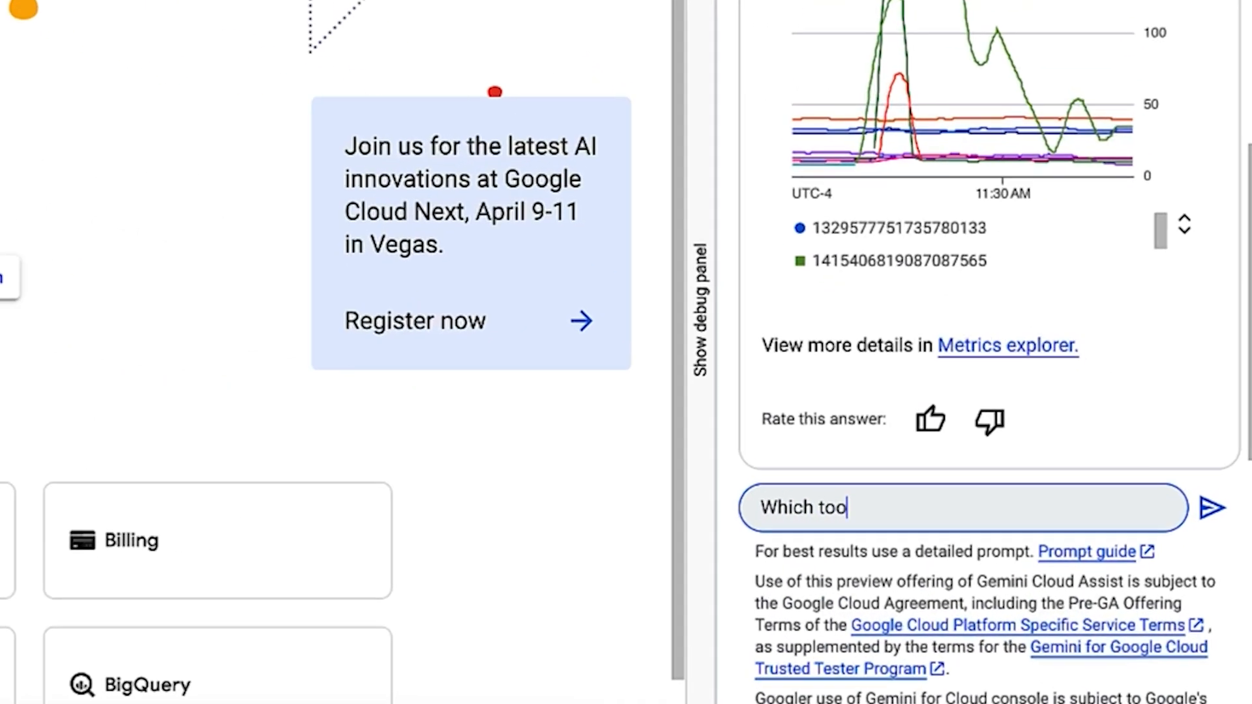
{"action": "type", "text": "l can i use to analyz"}
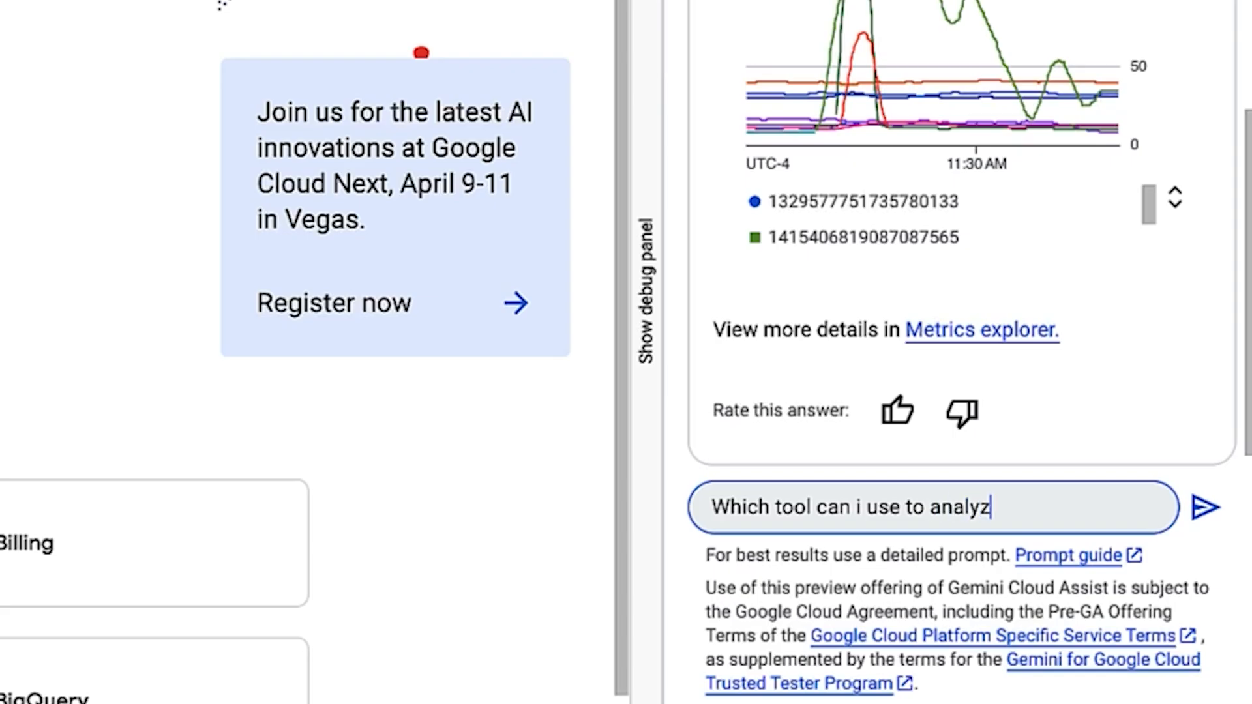
{"action": "left_click", "coordinate": [1204, 508]}
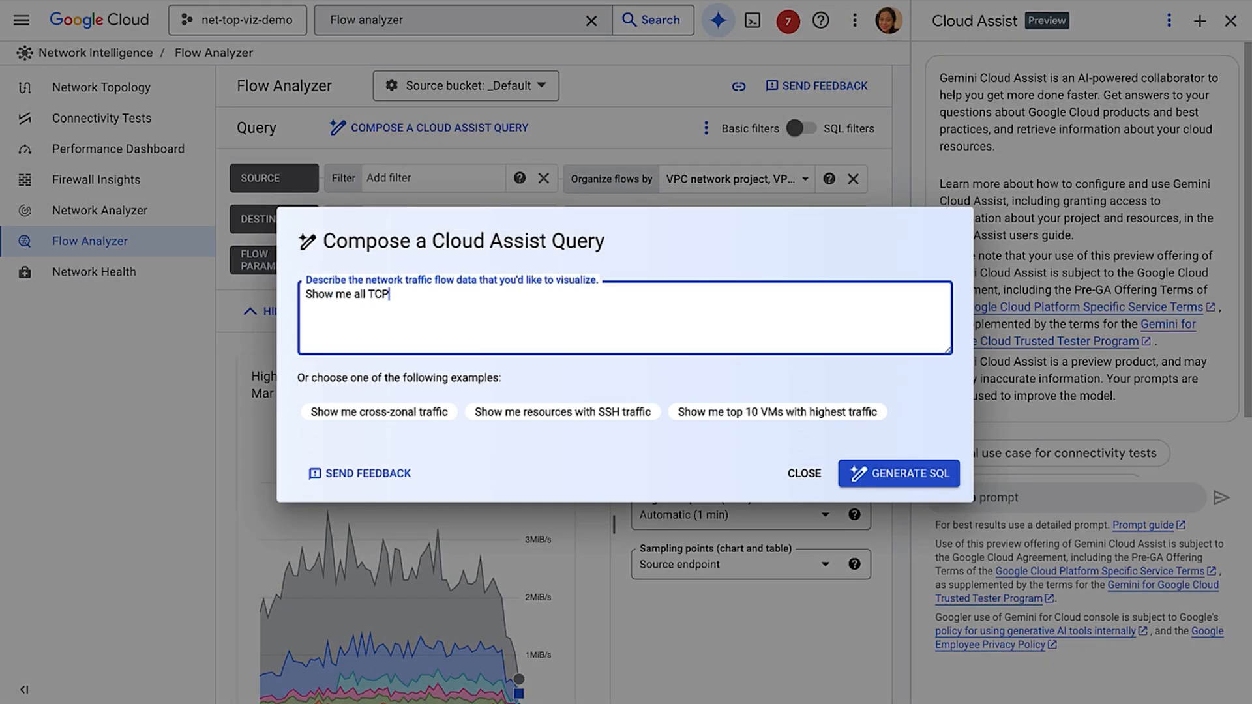
Describe TCP traffic from my VMs to the internet over the last 2 days, generate SQL and apply it in Flow Analyzer.
{"action": "type", "text": "traffic from my VMs to the internet over t"}
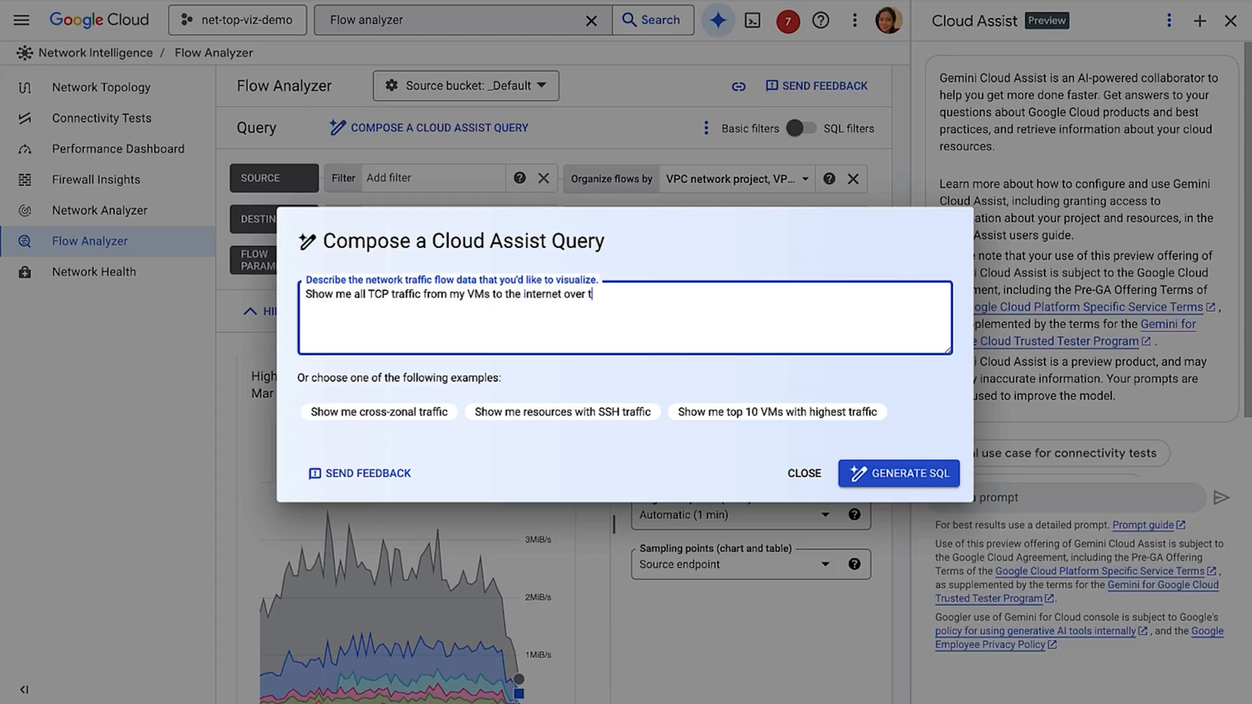
{"action": "type", "text": "he last 2 days"}
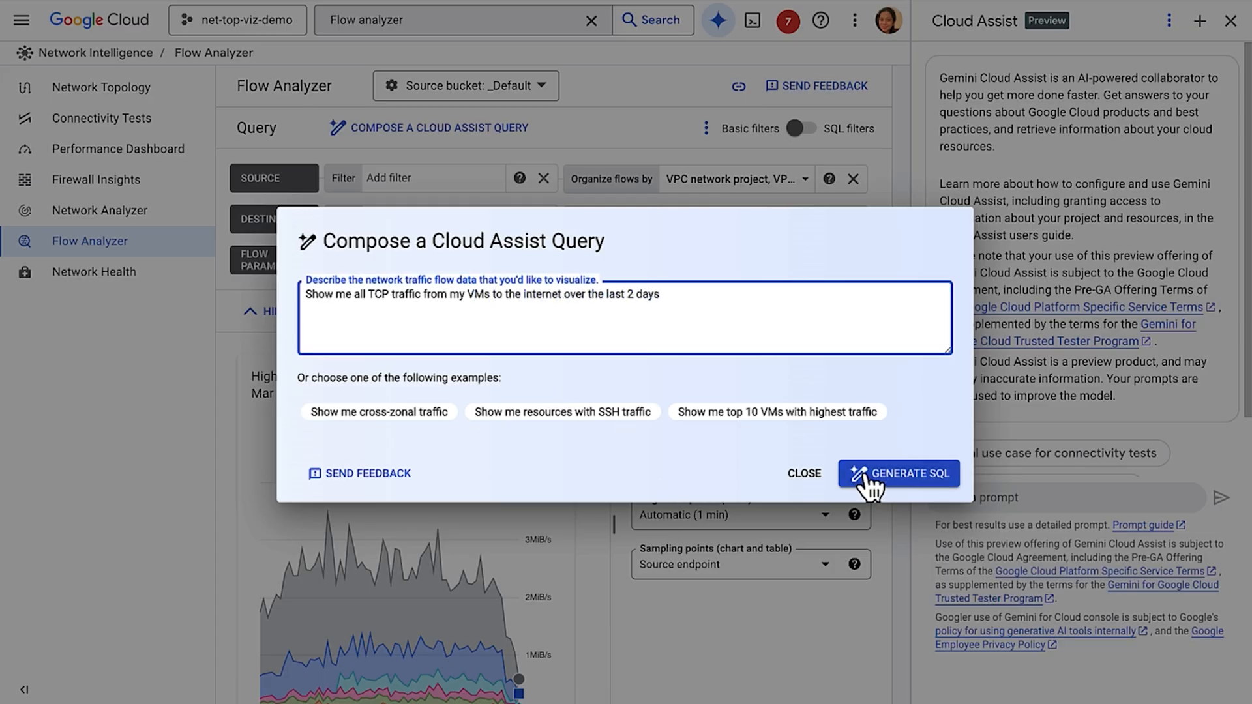
{"action": "left_click", "coordinate": [897, 473]}
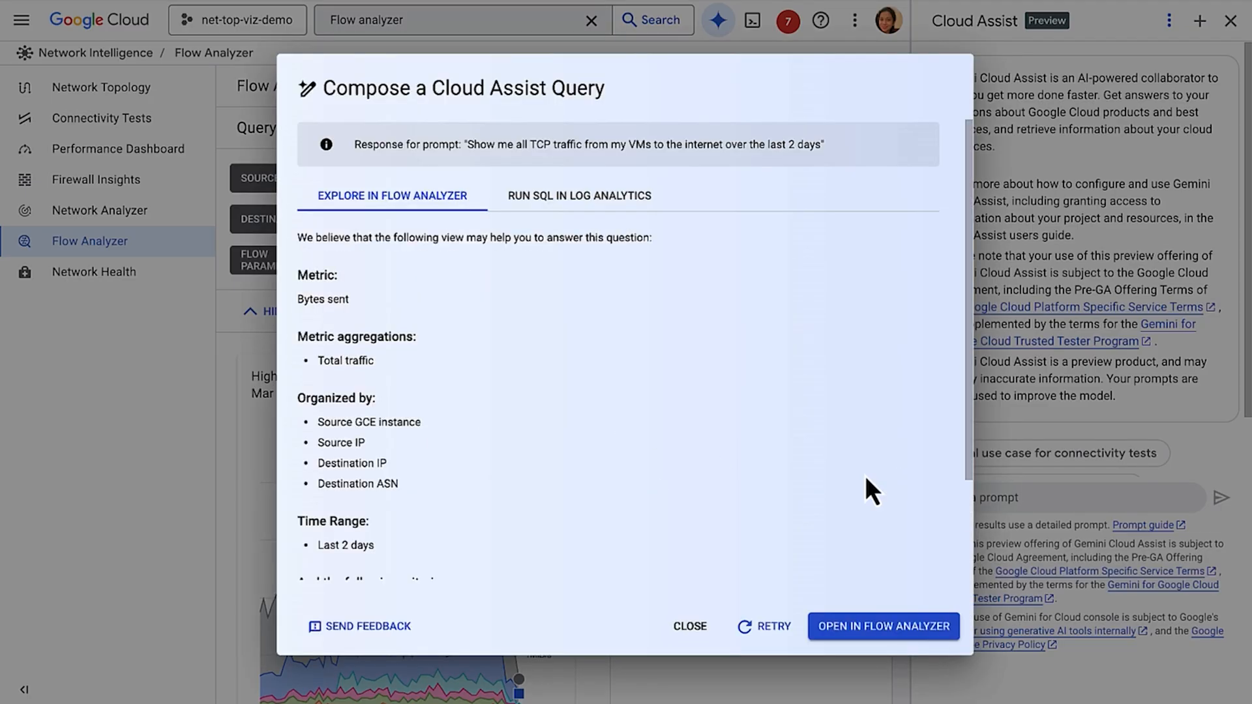
{"action": "scroll", "scroll_direction": "down", "scroll_amount": 3}
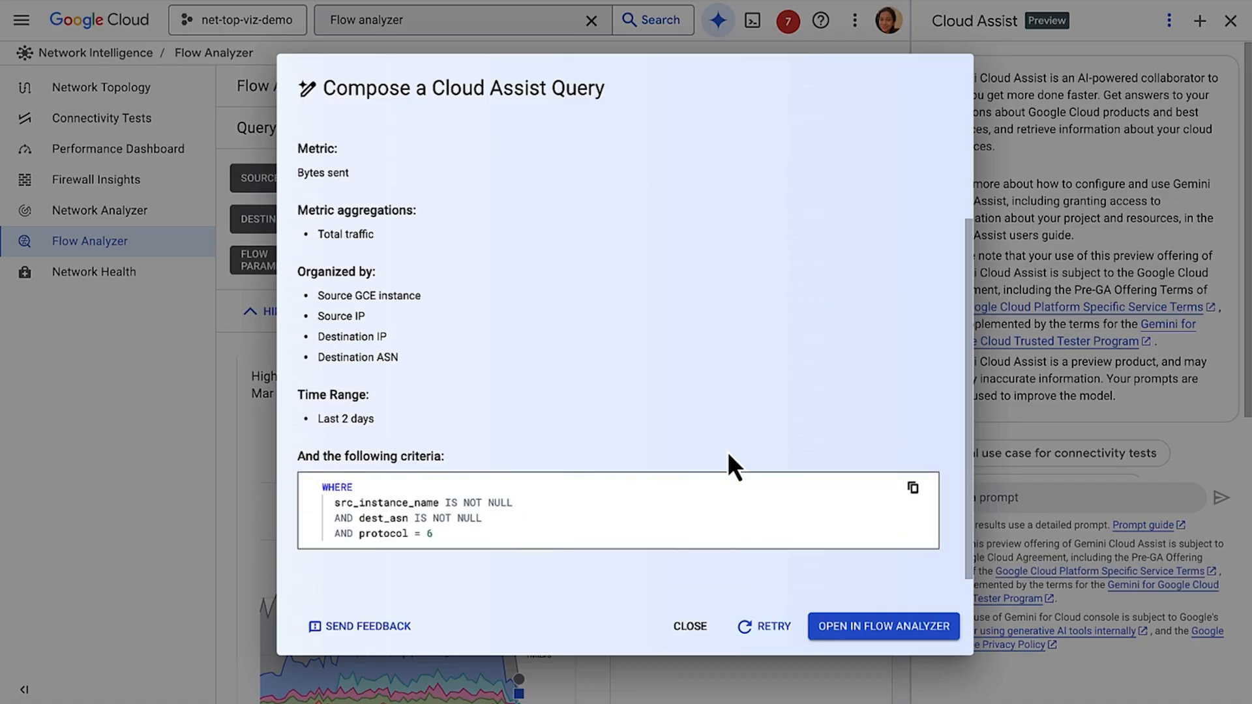
{"action": "left_click", "coordinate": [883, 626]}
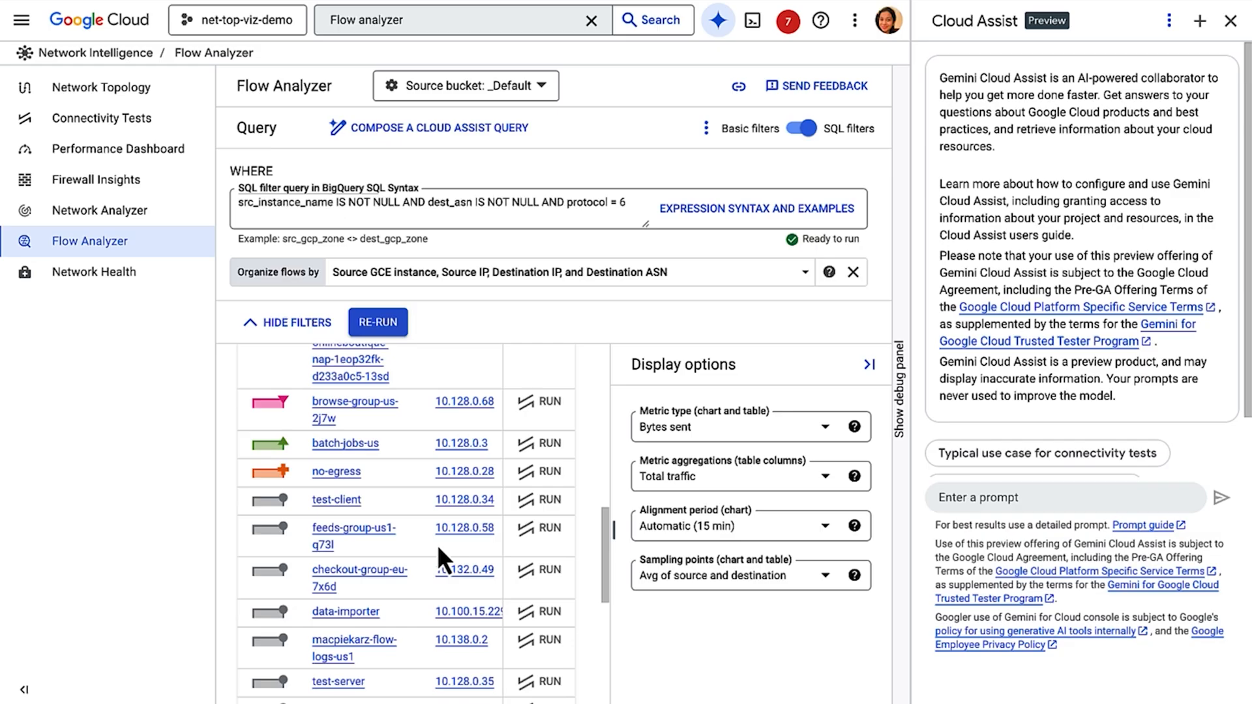
Start a new console search from the top search bar after reviewing the filtered flows.
{"action": "left_click", "coordinate": [377, 322]}
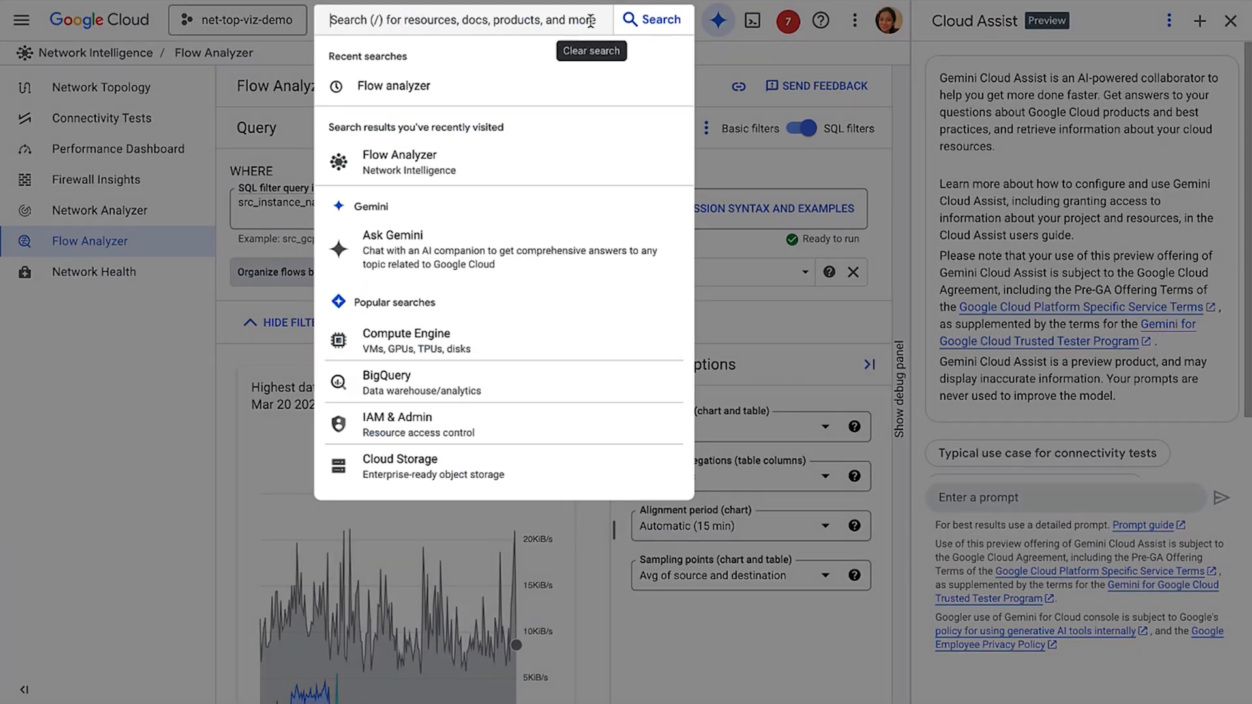
Search 'errorreporting', open the Unhealthy pod error group and expand its most recent readiness probe failure sample.
{"action": "type", "text": "errorreporting"}
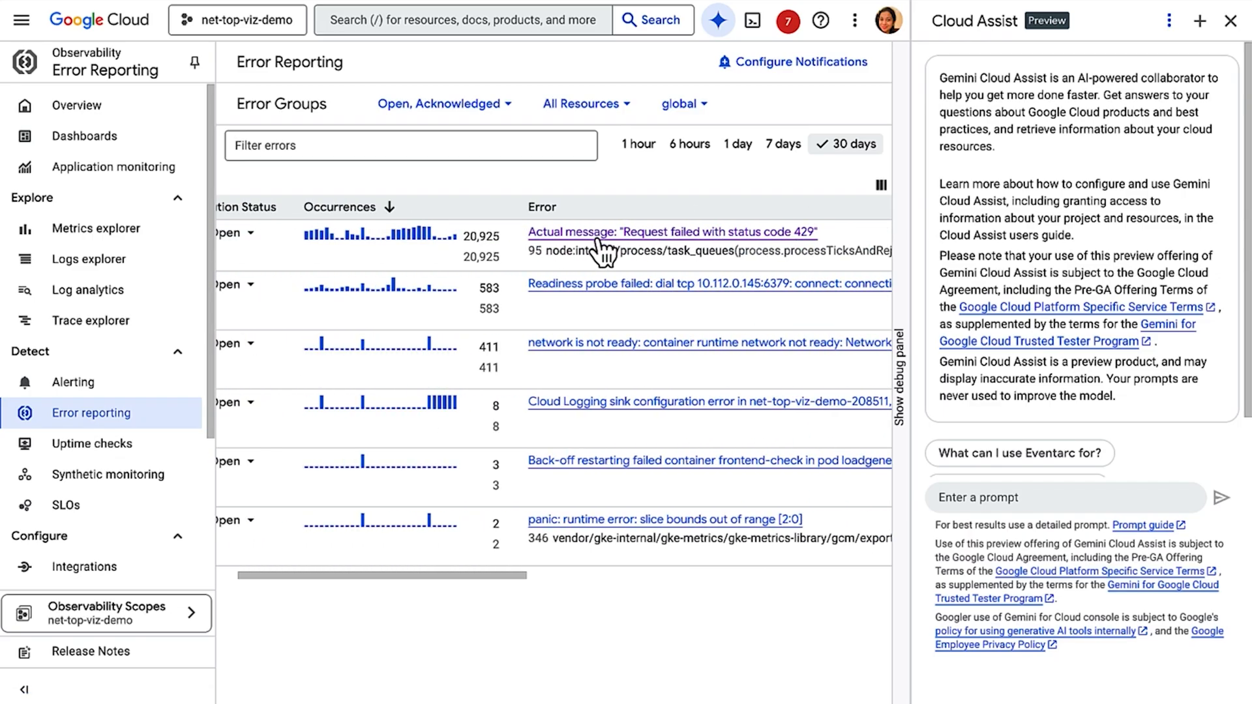
{"action": "left_click", "coordinate": [673, 232]}
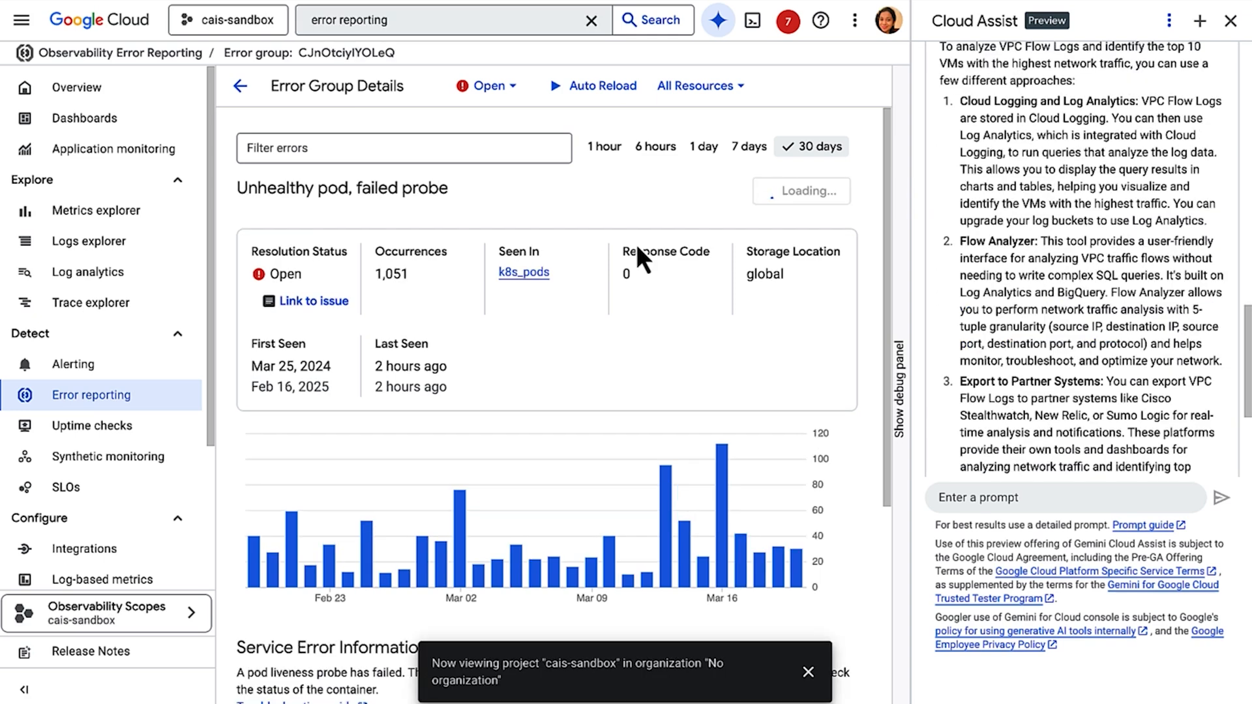
{"action": "scroll", "scroll_direction": "down", "scroll_amount": 3}
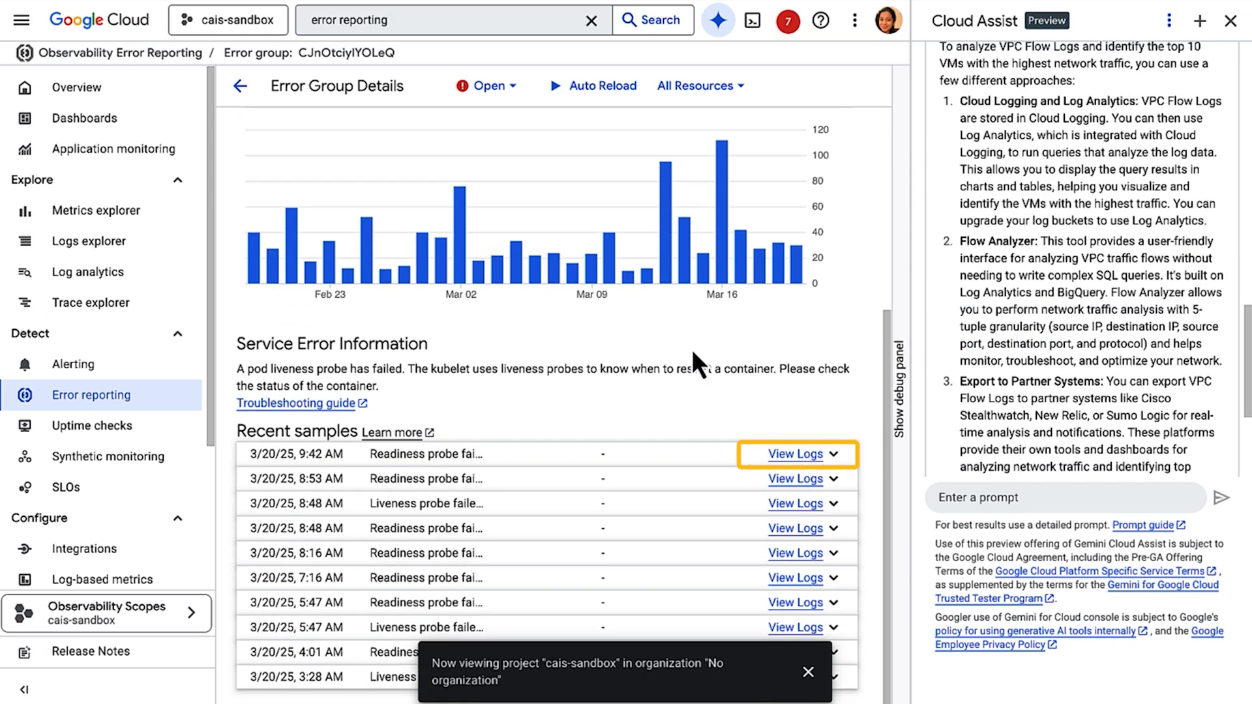
{"action": "left_click", "coordinate": [794, 454]}
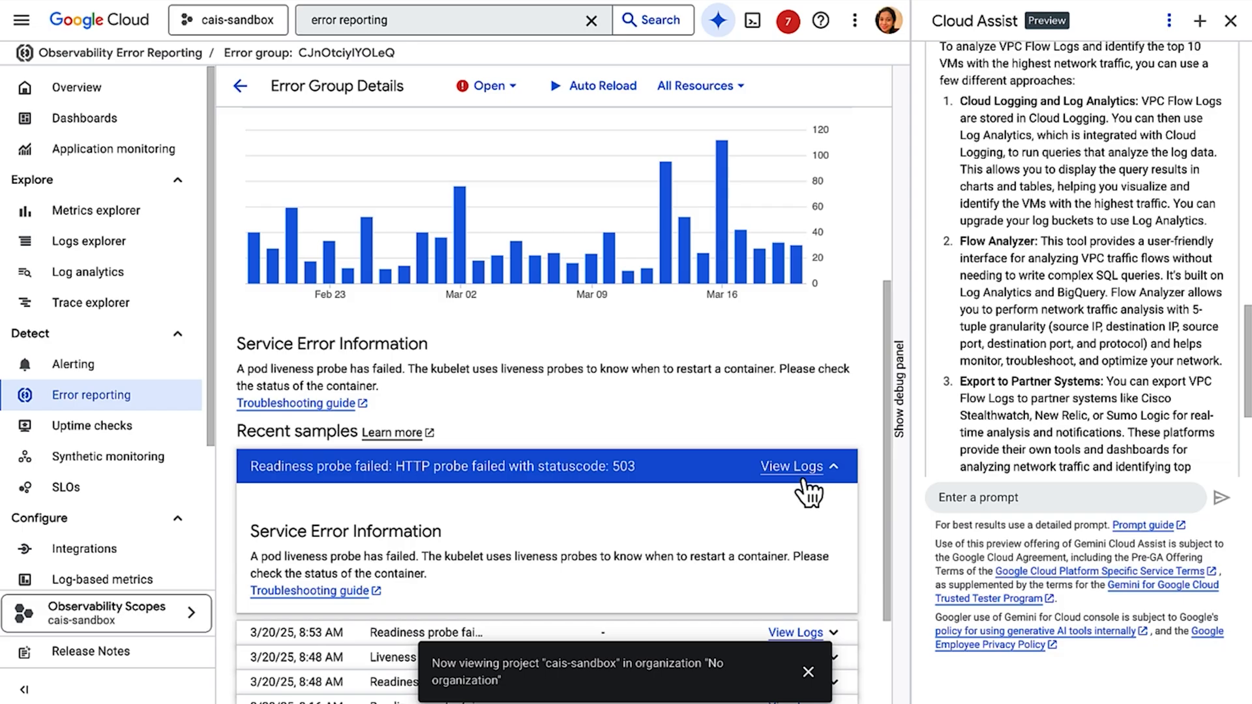
{"action": "mouse_move", "coordinate": [764, 501]}
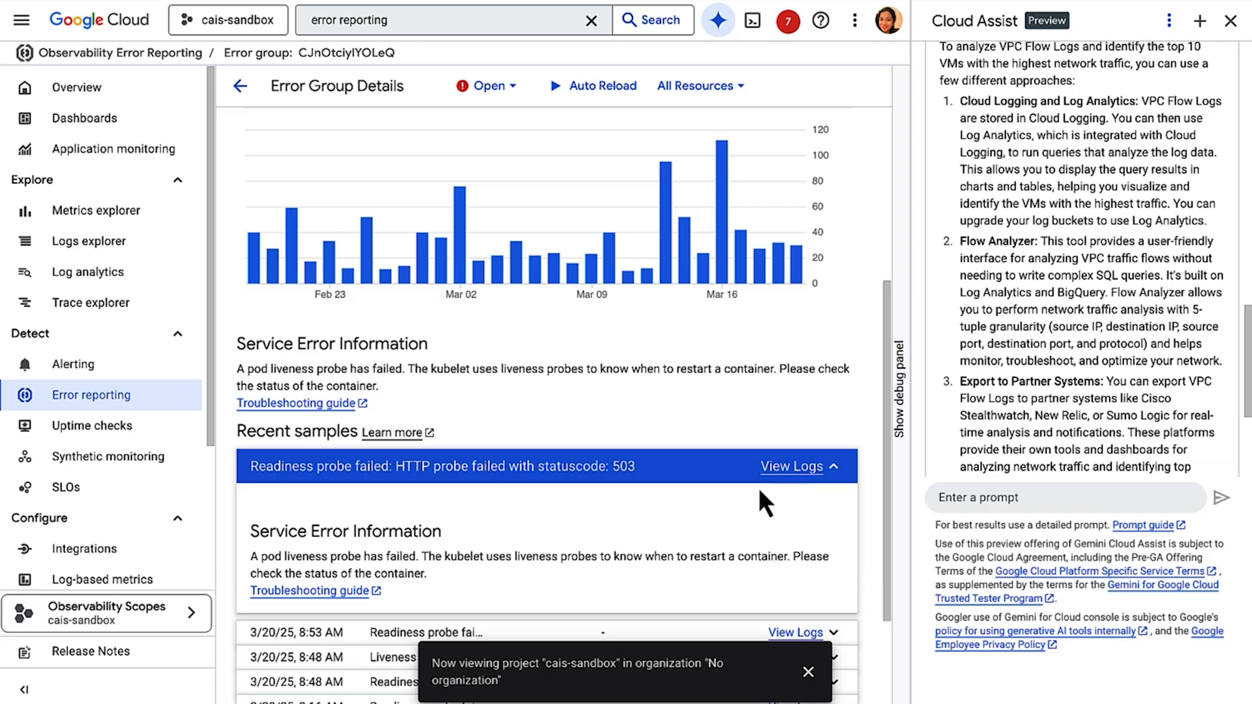
{"action": "scroll", "scroll_direction": "down", "scroll_amount": 3}
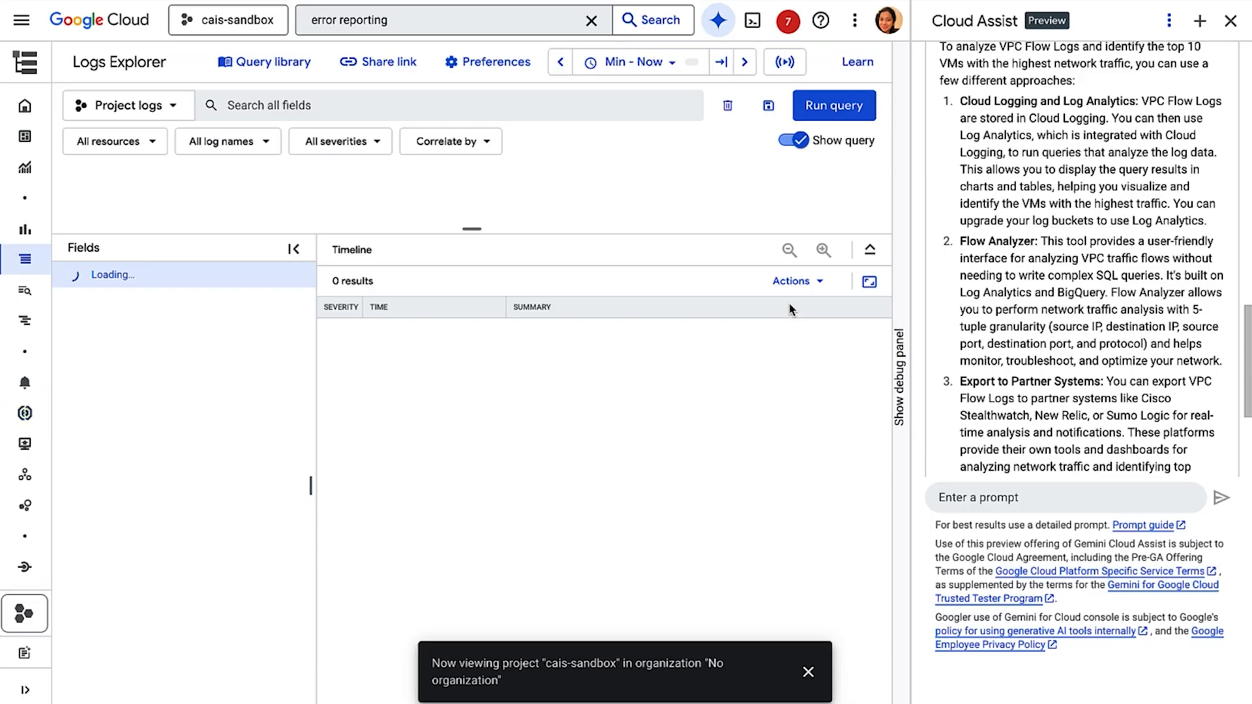
Expand the single 'Readiness probe failed' log entry in Logs Explorer to show its details.
{"action": "left_click", "coordinate": [834, 106]}
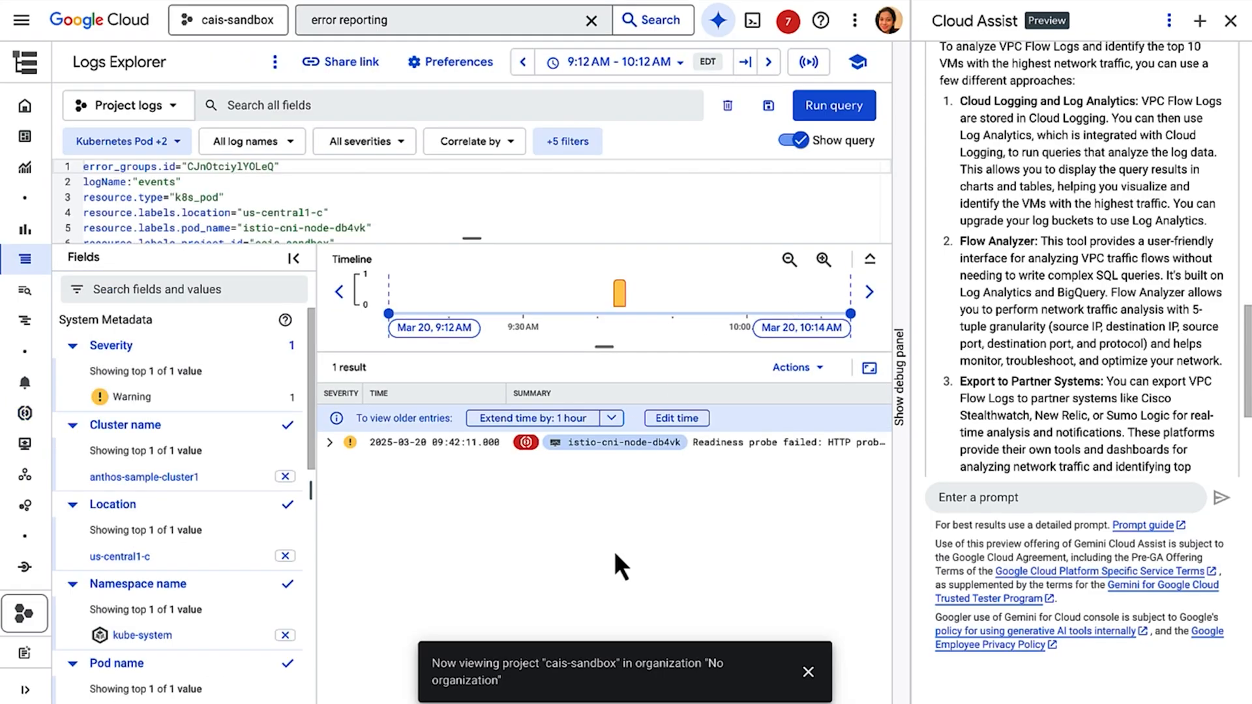
{"action": "mouse_move", "coordinate": [314, 446]}
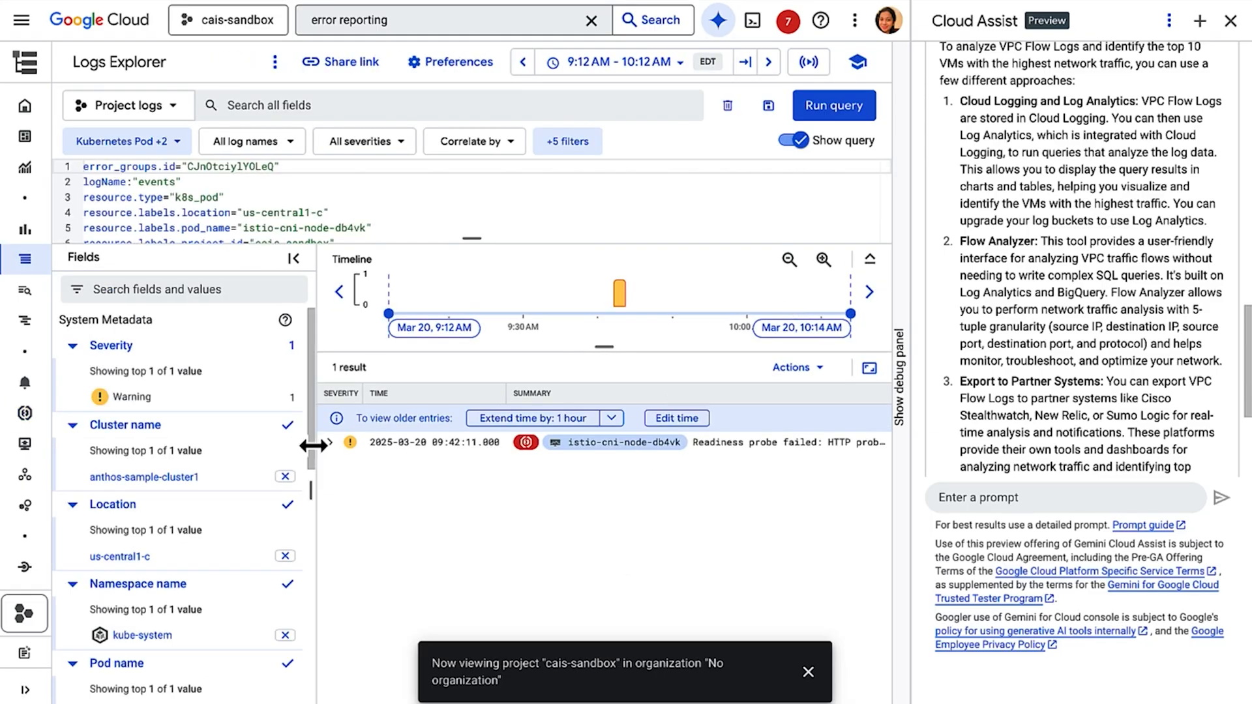
{"action": "left_click", "coordinate": [329, 442]}
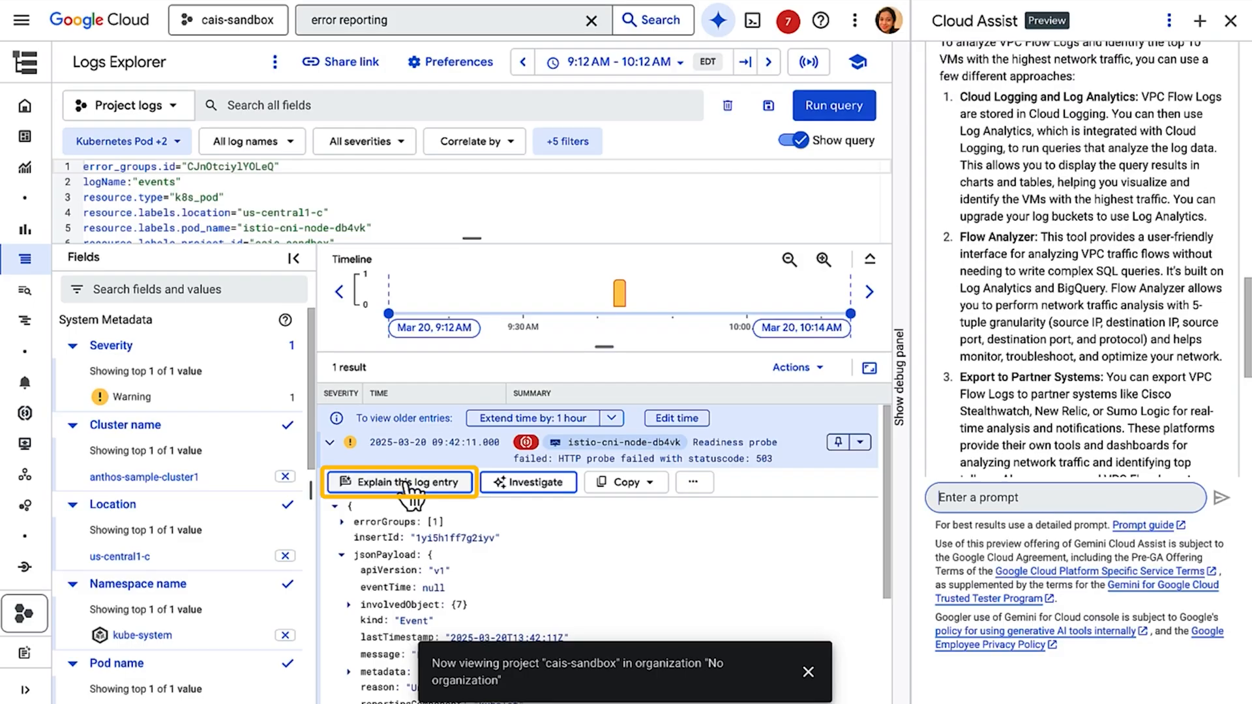
Request 'Explain this log entry' and read Cloud Assist's causes and validation steps for the HTTP 503 probe failure.
{"action": "left_click", "coordinate": [399, 481]}
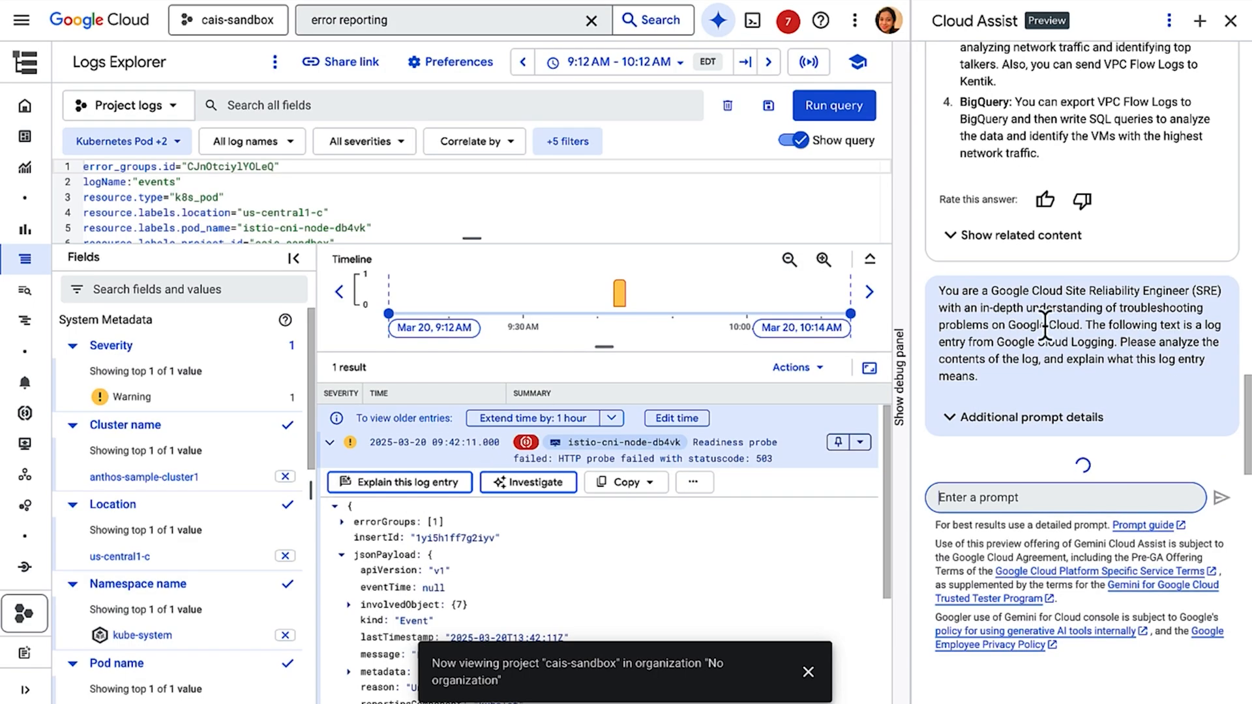
{"action": "mouse_move", "coordinate": [1129, 274]}
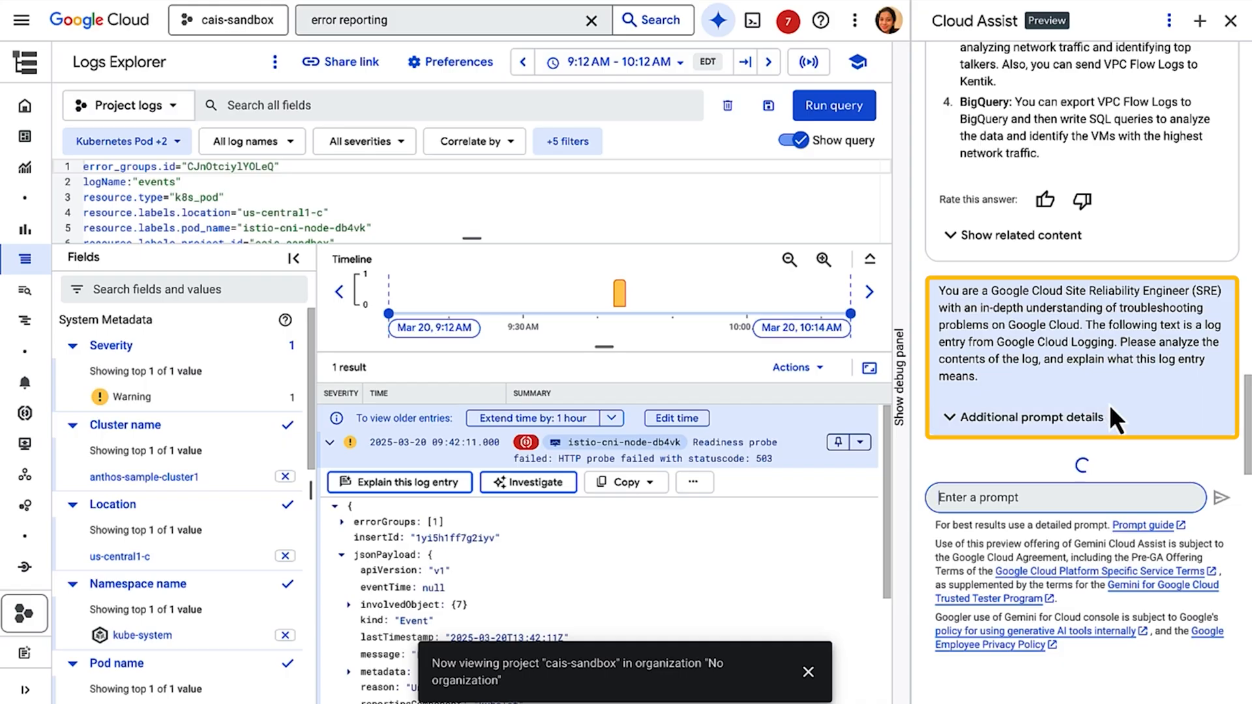
{"action": "mouse_move", "coordinate": [1049, 405]}
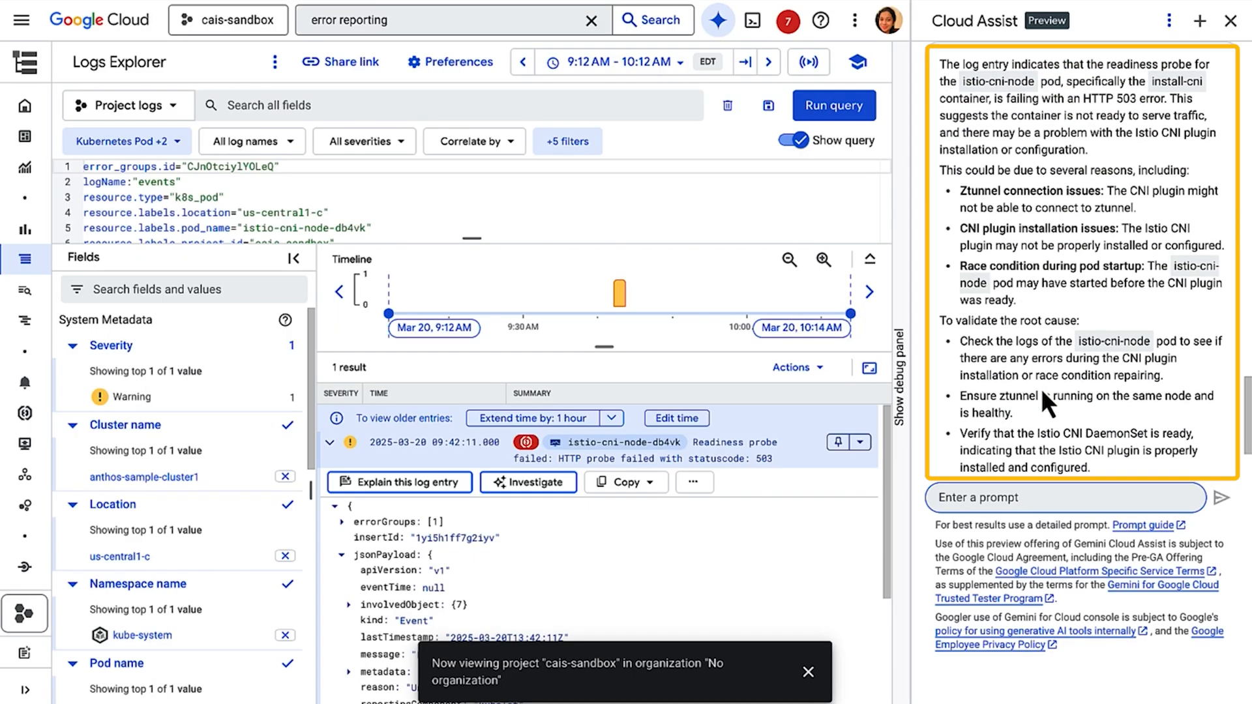
{"action": "scroll", "scroll_direction": "up", "scroll_amount": 3}
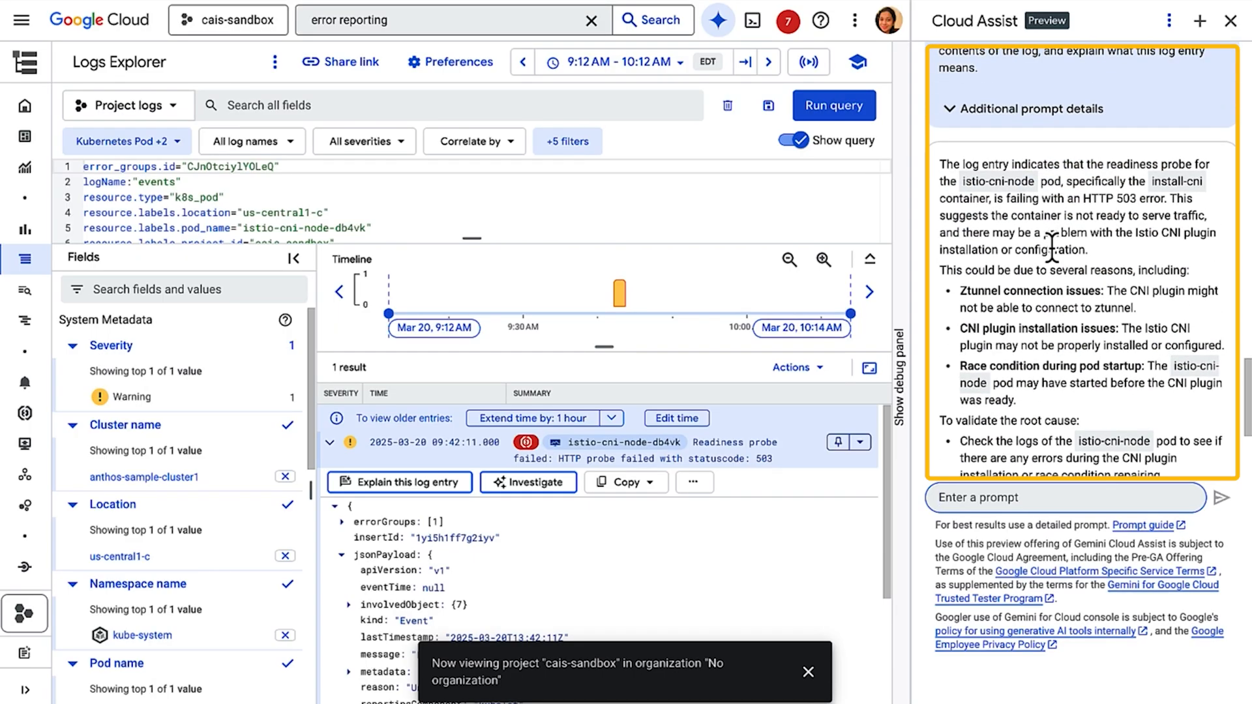
{"action": "scroll", "scroll_direction": "down", "scroll_amount": 3}
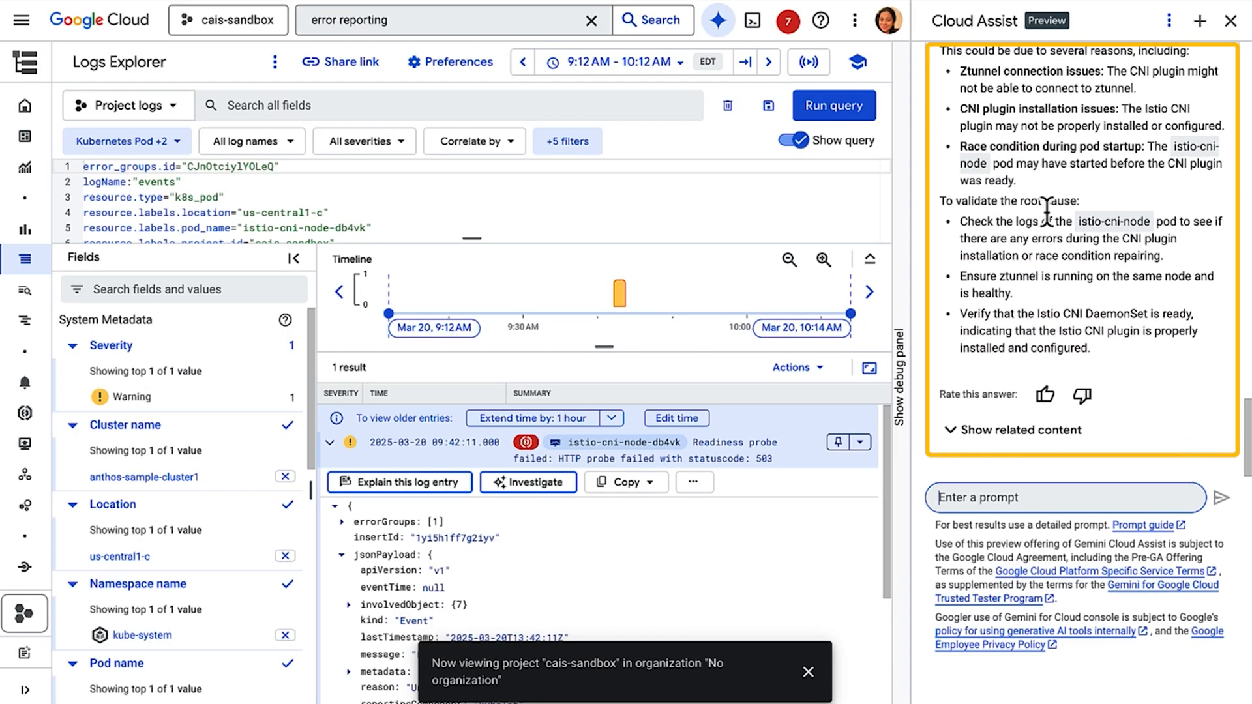